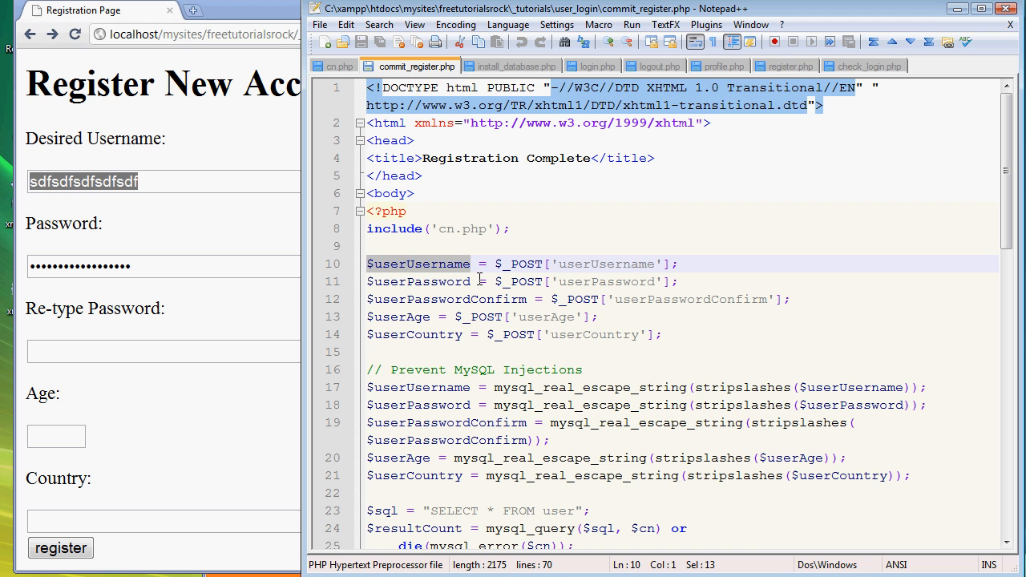
mouse_move(497, 259)
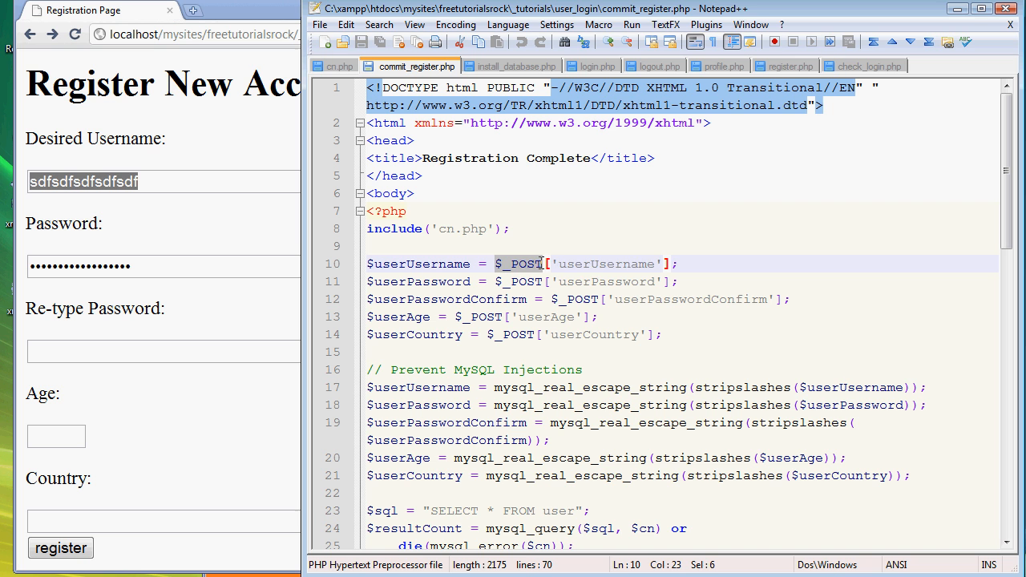
- Compare the userUsername key on line 10 with register.php's username field name attribute
double_click(607, 264)
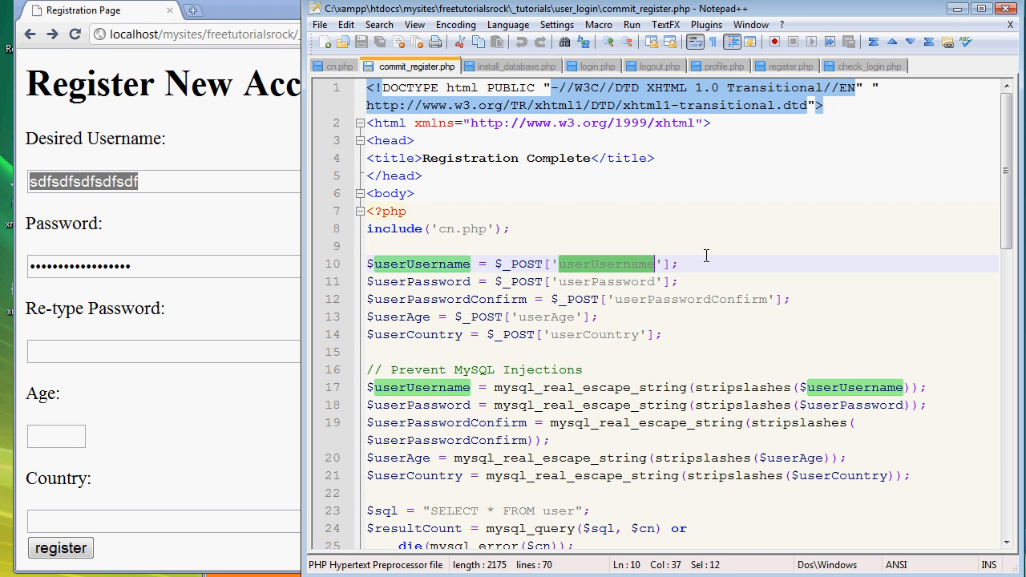
left_click(549, 264)
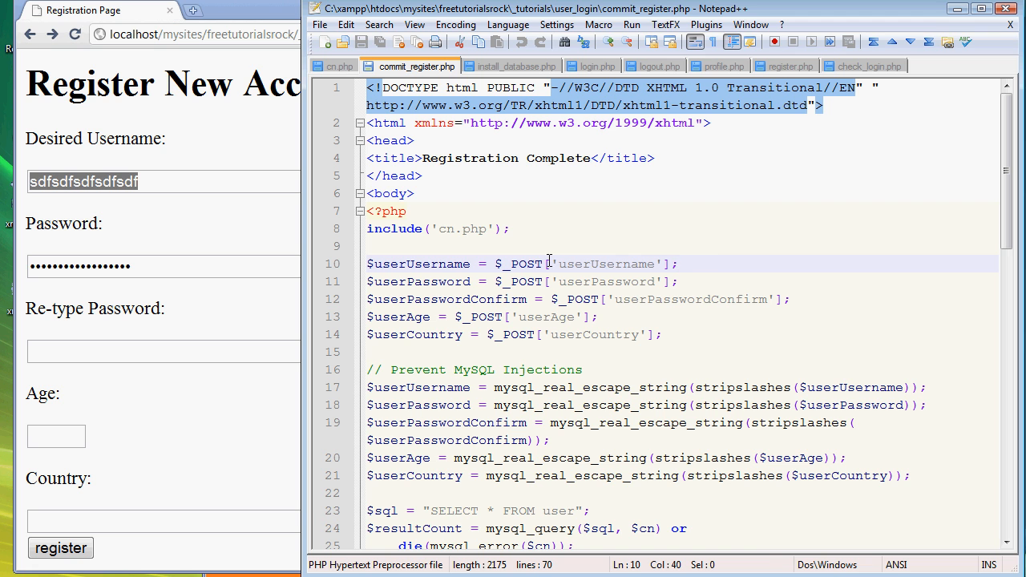
left_click(557, 264)
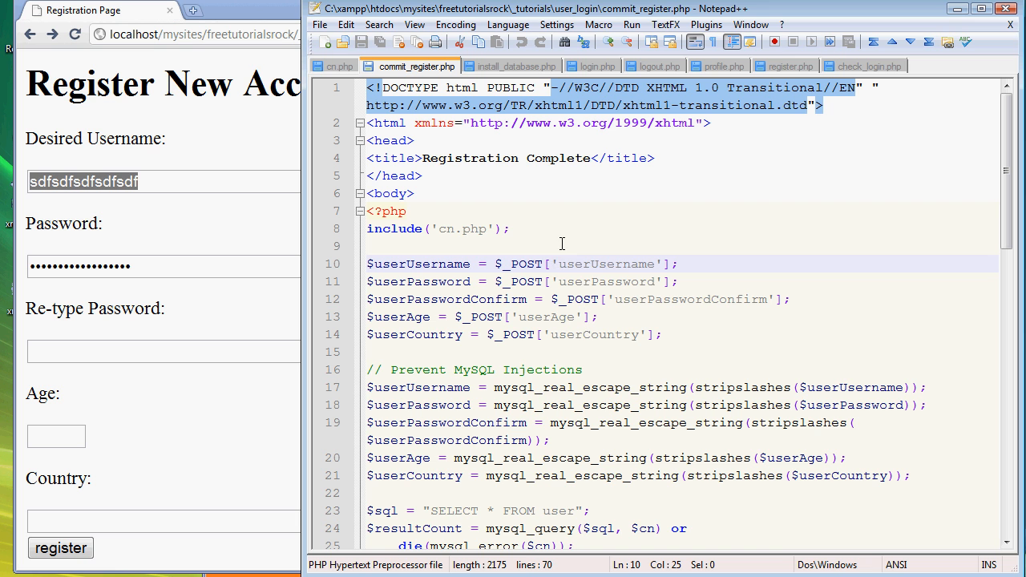
double_click(604, 264)
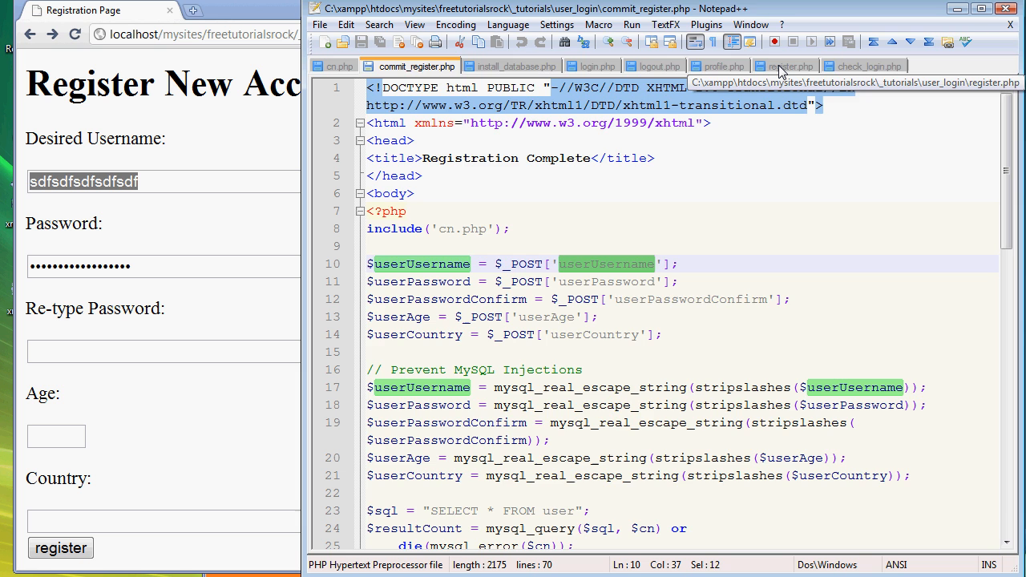
left_click(784, 65)
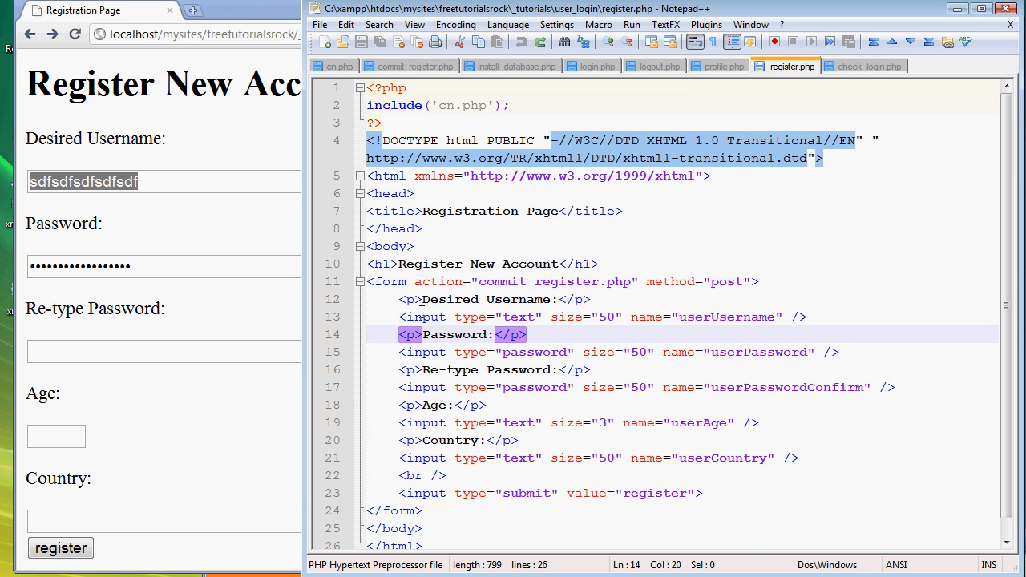
left_click(546, 281)
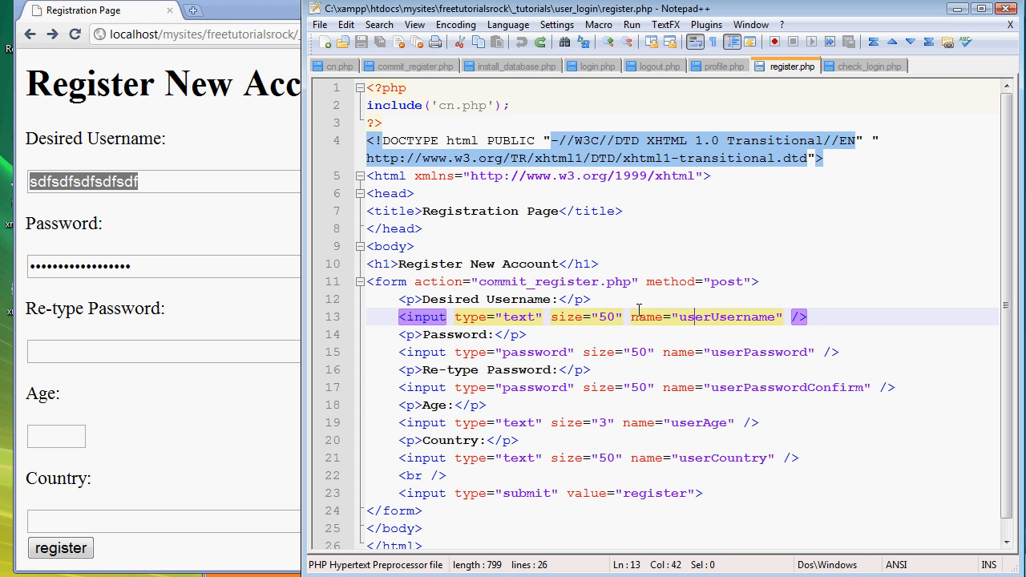
left_click_drag(631, 317, 808, 317)
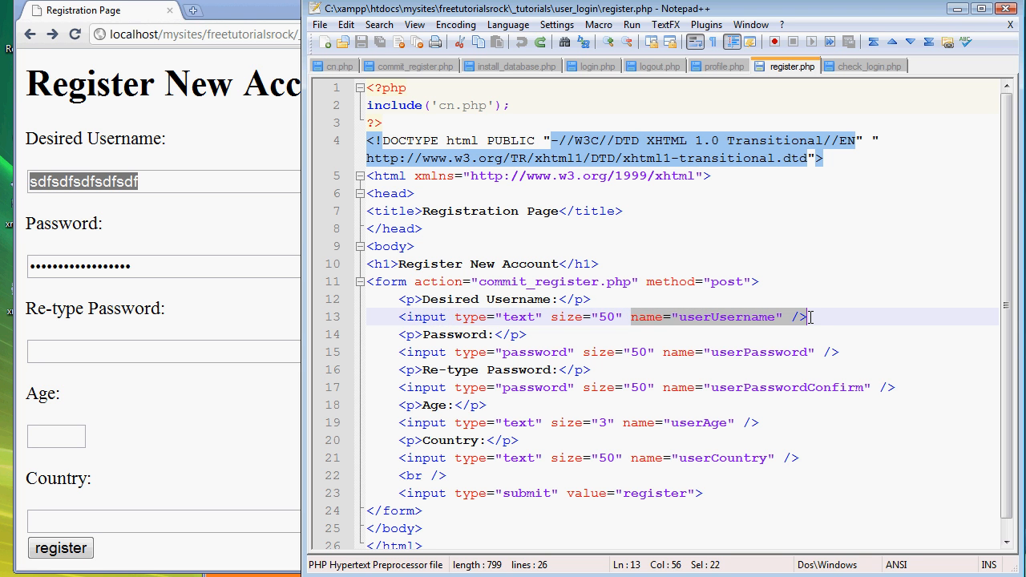
left_click(409, 66)
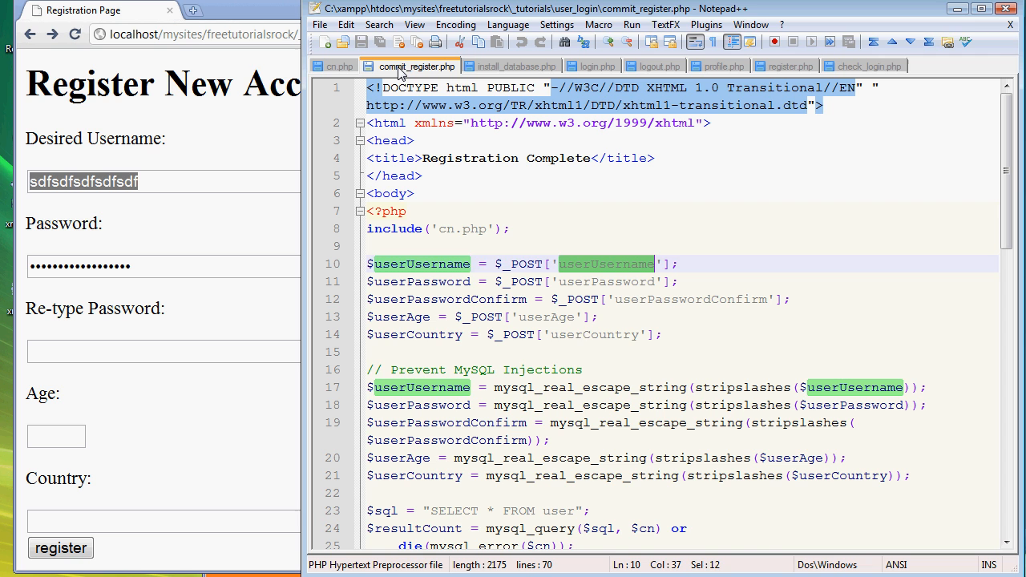
- Review $_POST on line 10 and the password, age and country sanitizing lines
left_click(369, 352)
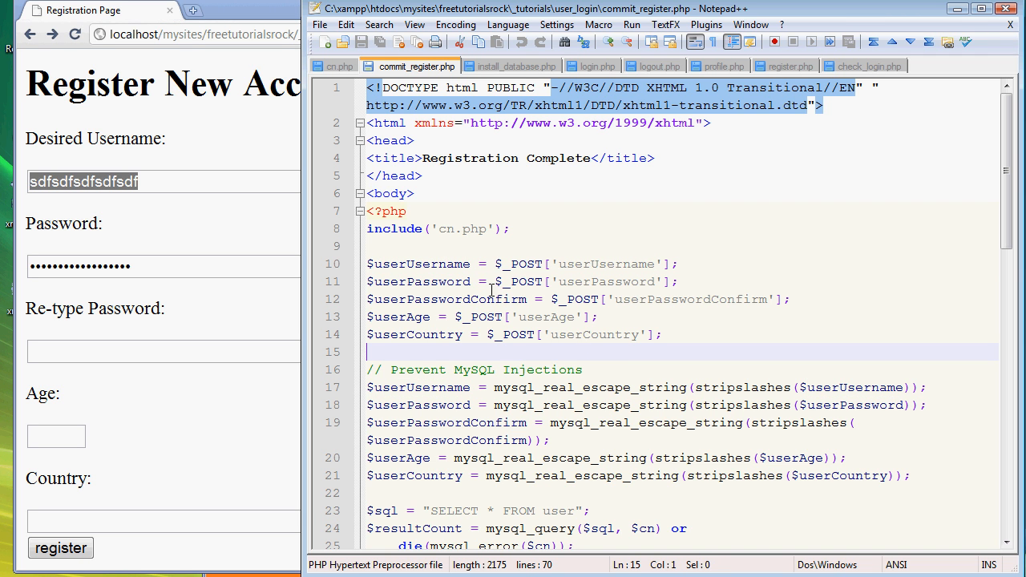
mouse_move(731, 325)
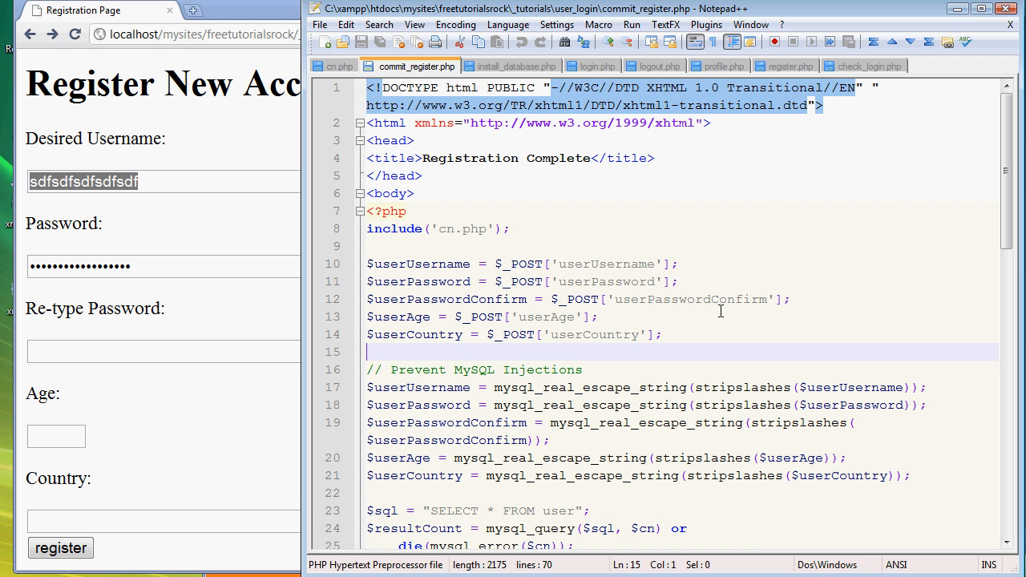
left_click(455, 264)
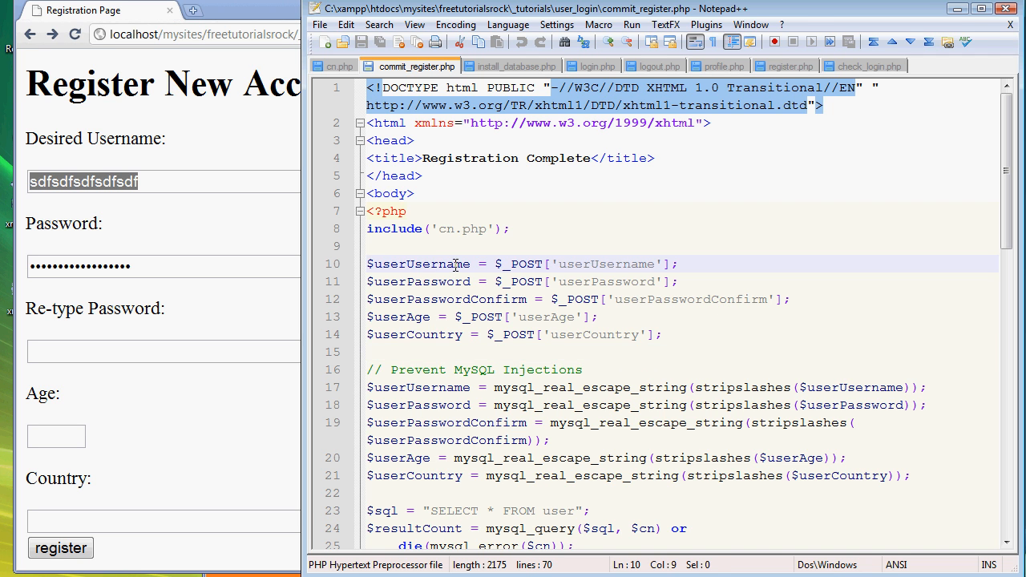
left_click(642, 264)
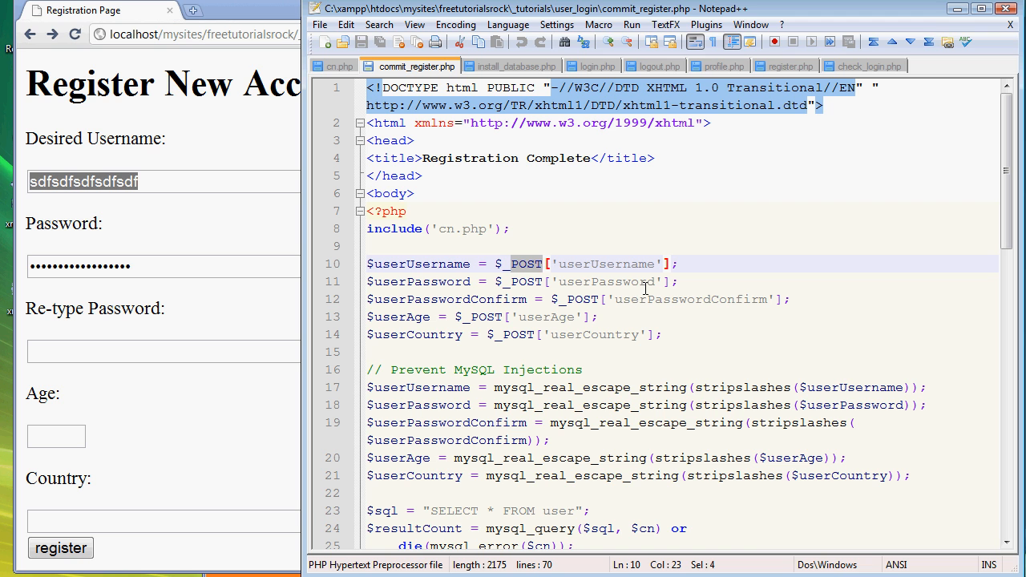
mouse_move(531, 299)
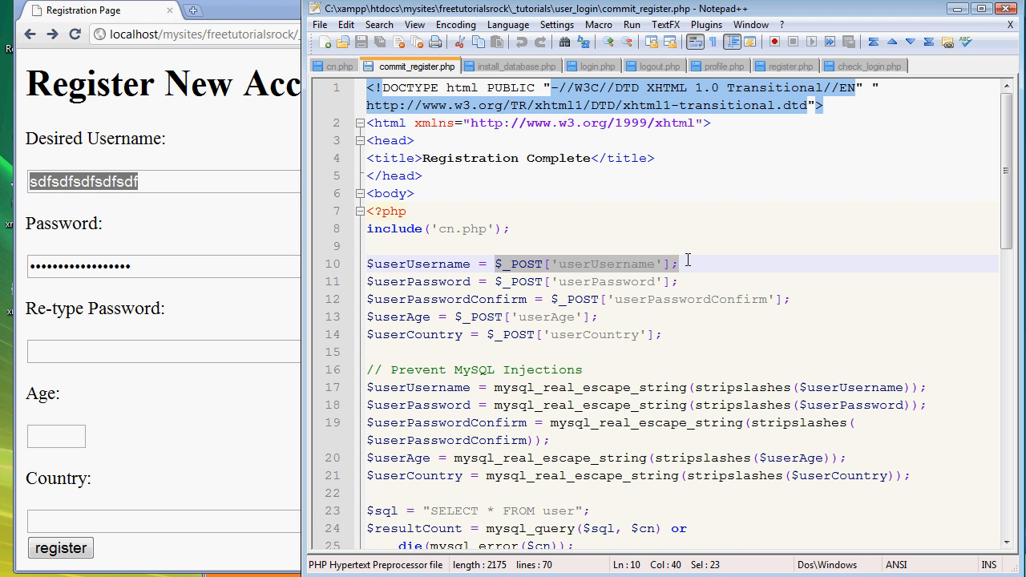
mouse_move(490, 276)
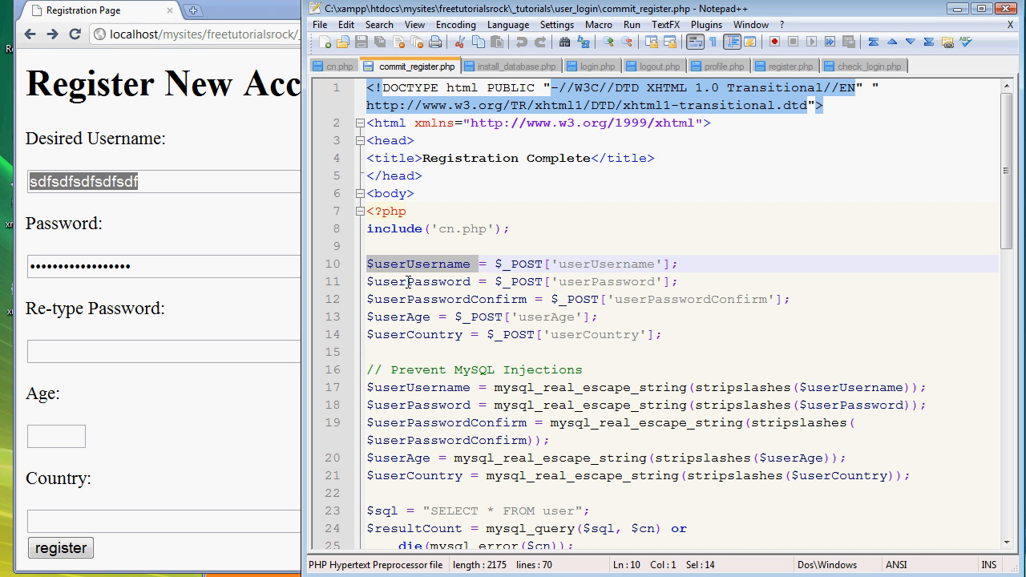
left_click(462, 299)
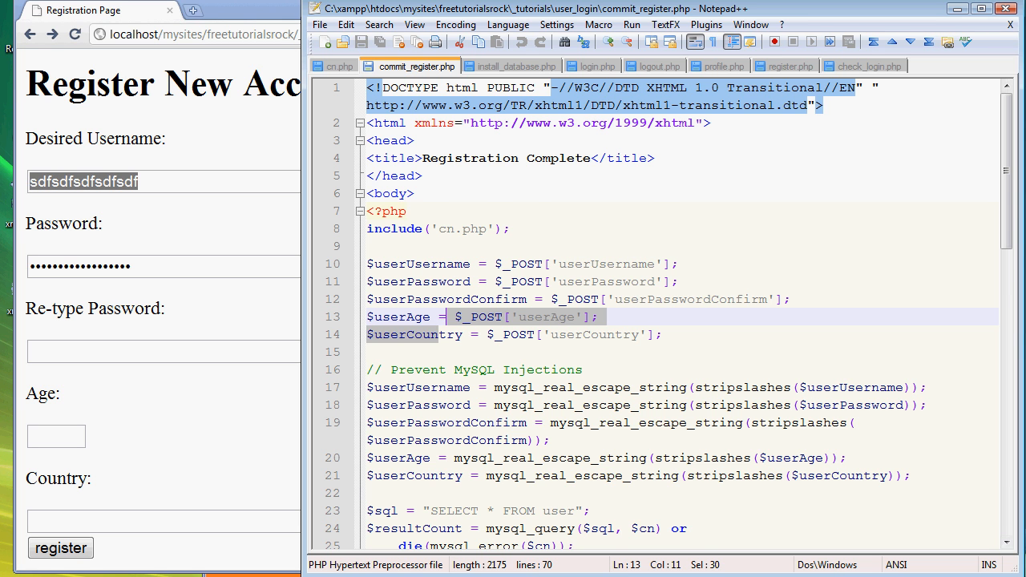
scroll("down", 3)
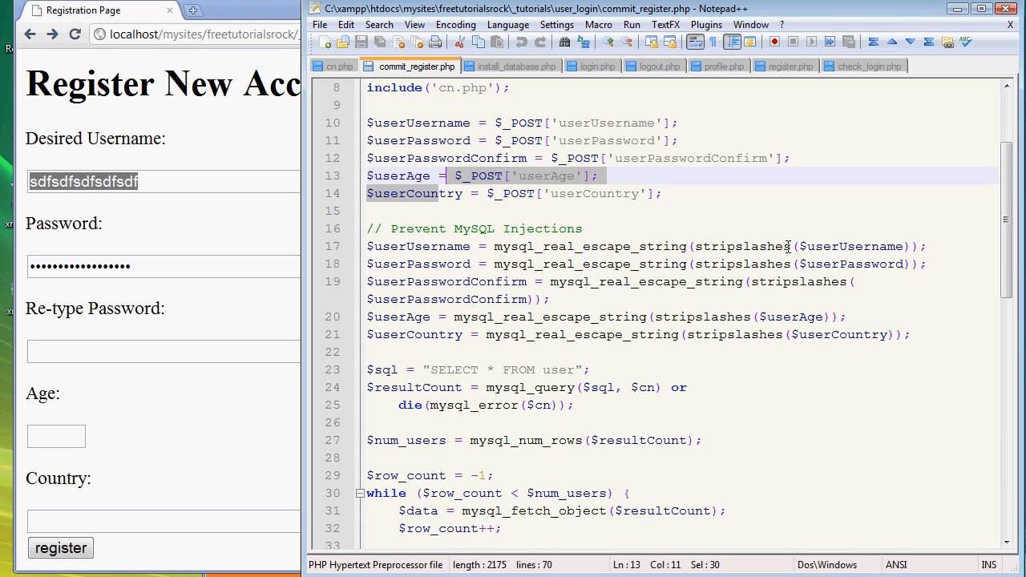
double_click(742, 246)
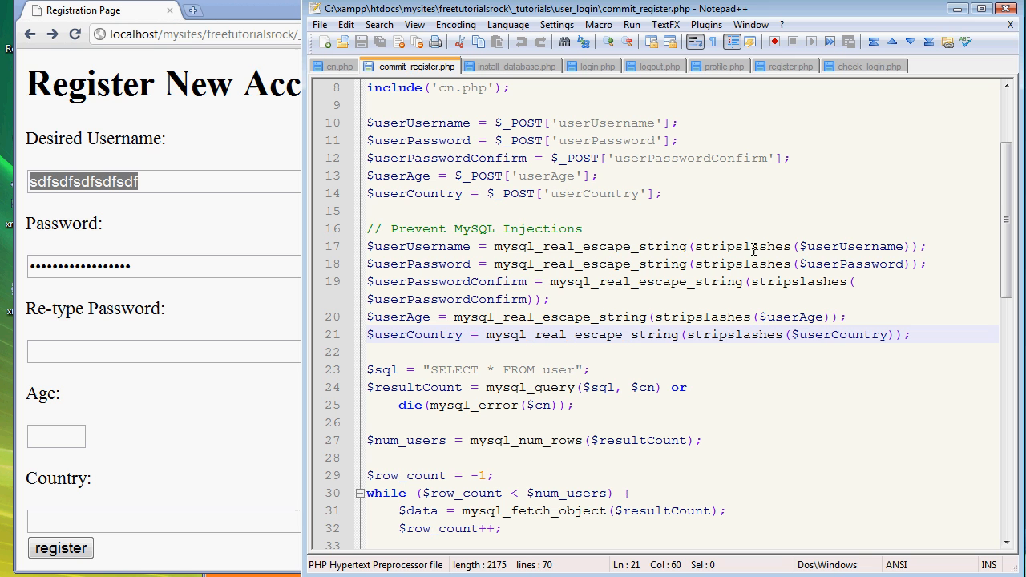
mouse_move(794, 250)
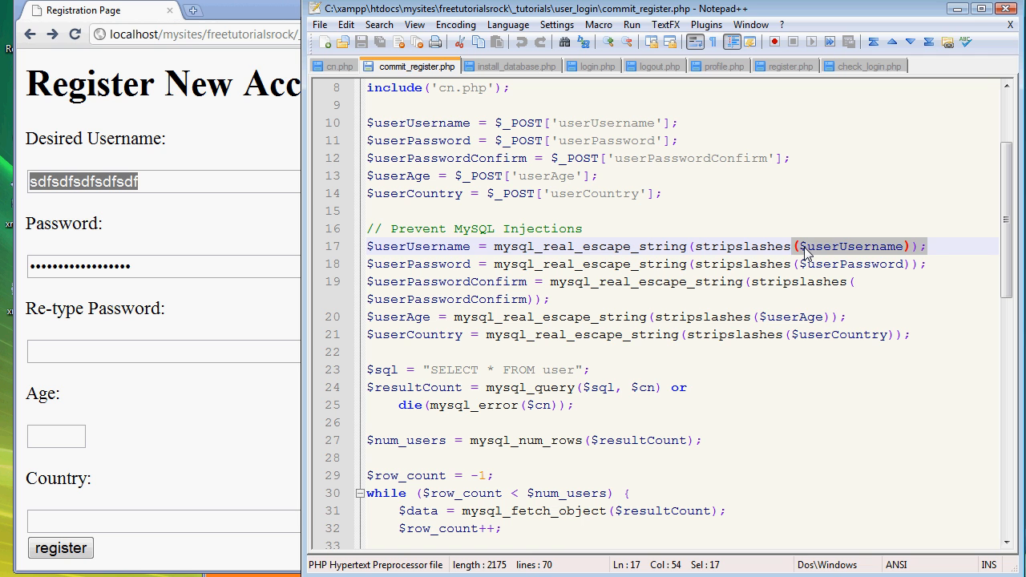
left_click(909, 246)
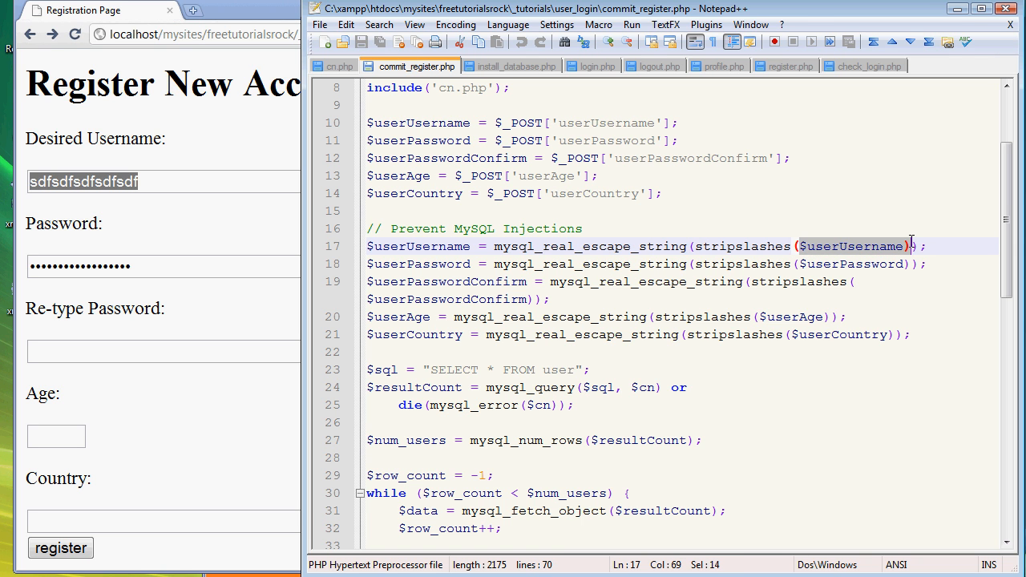
left_click(695, 246)
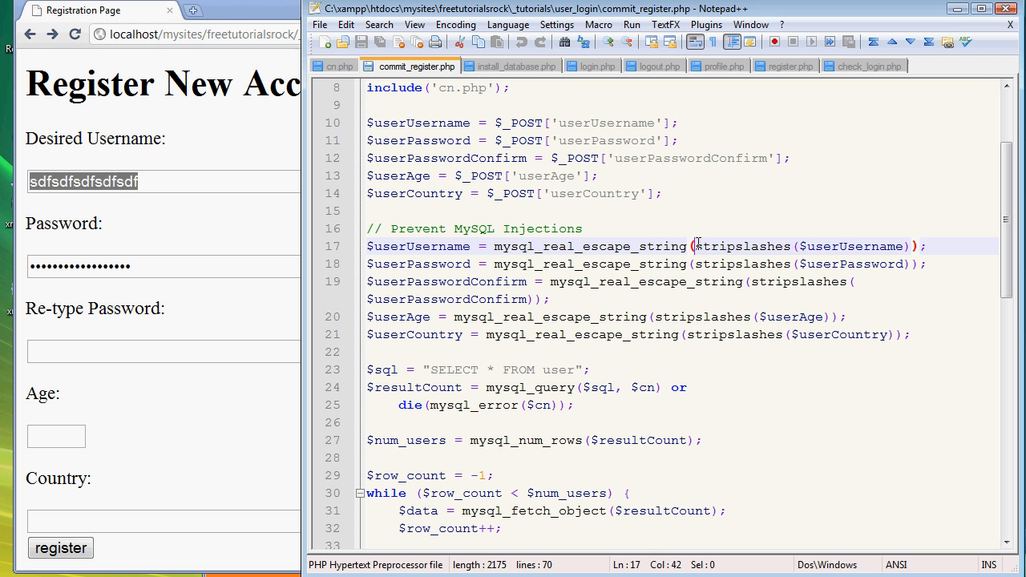
left_click_drag(696, 246, 902, 246)
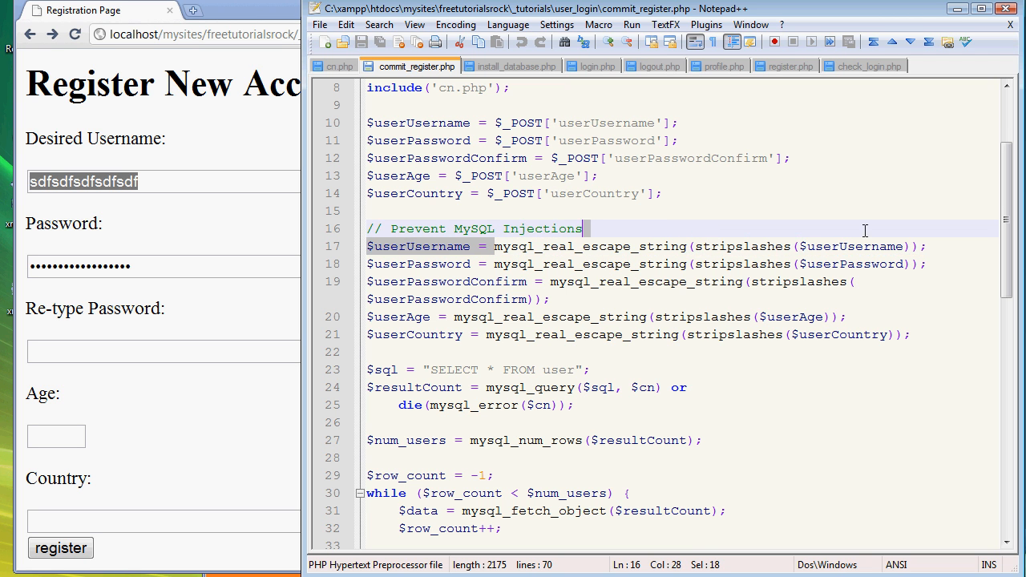
left_click(926, 246)
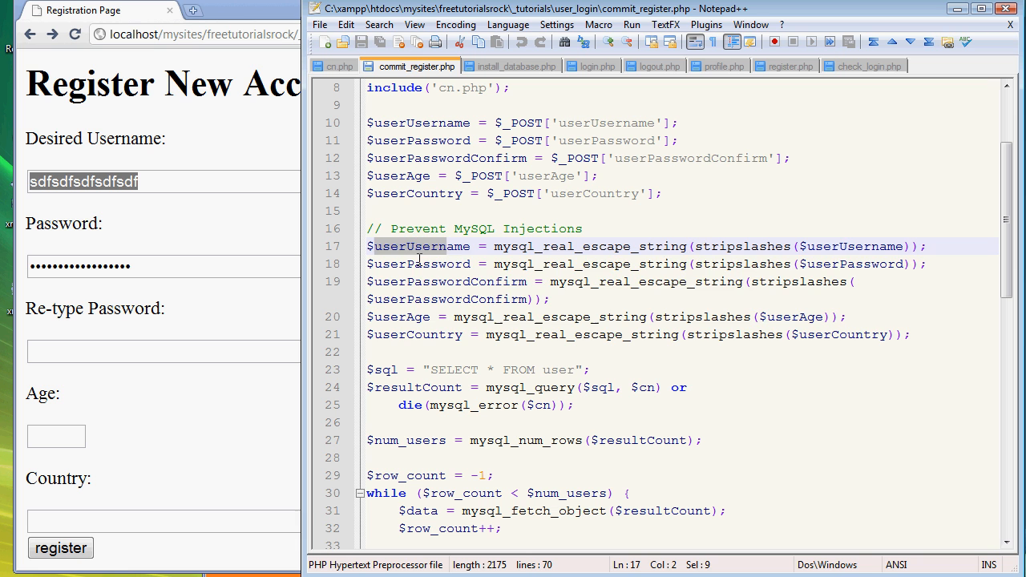
left_click_drag(369, 246, 415, 335)
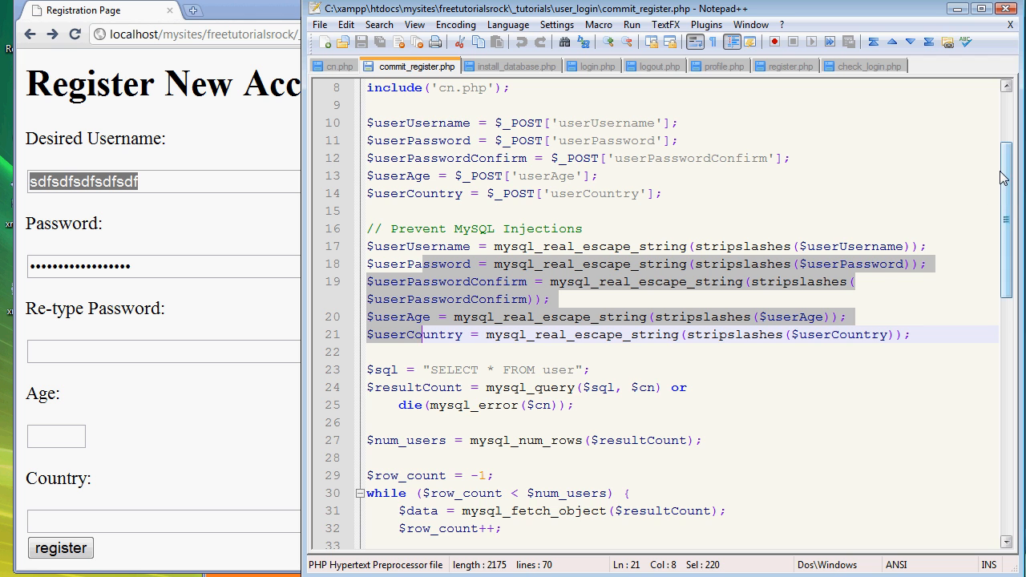
- Insert an empty line between the sanitizing block and the SELECT query
scroll("down", 3)
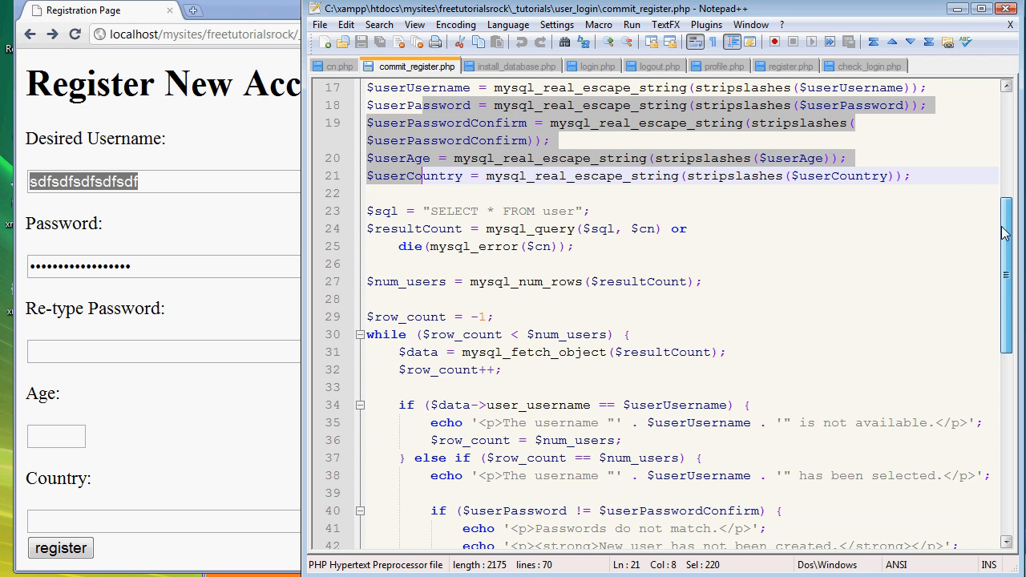
left_click(409, 228)
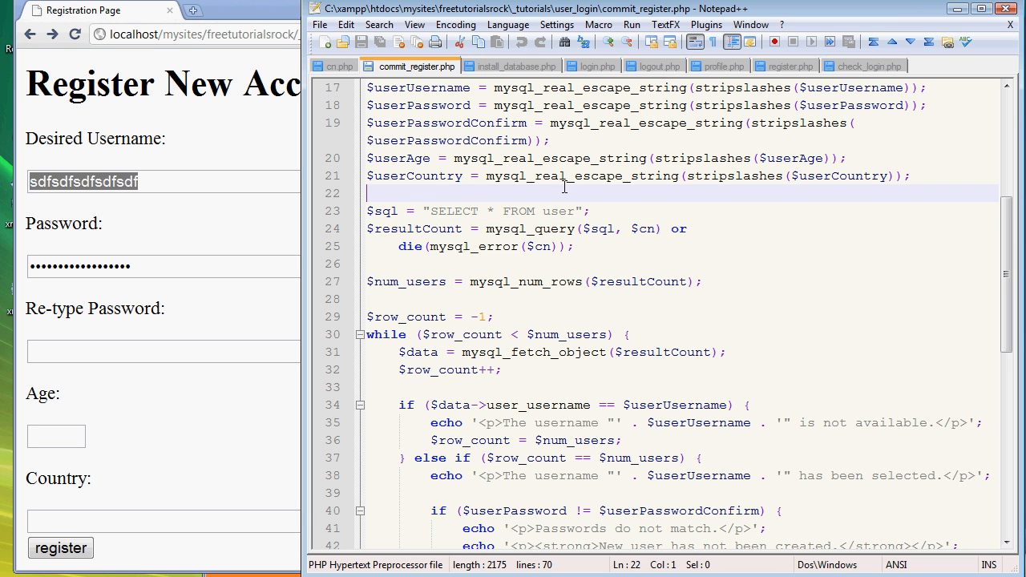
key("Enter")
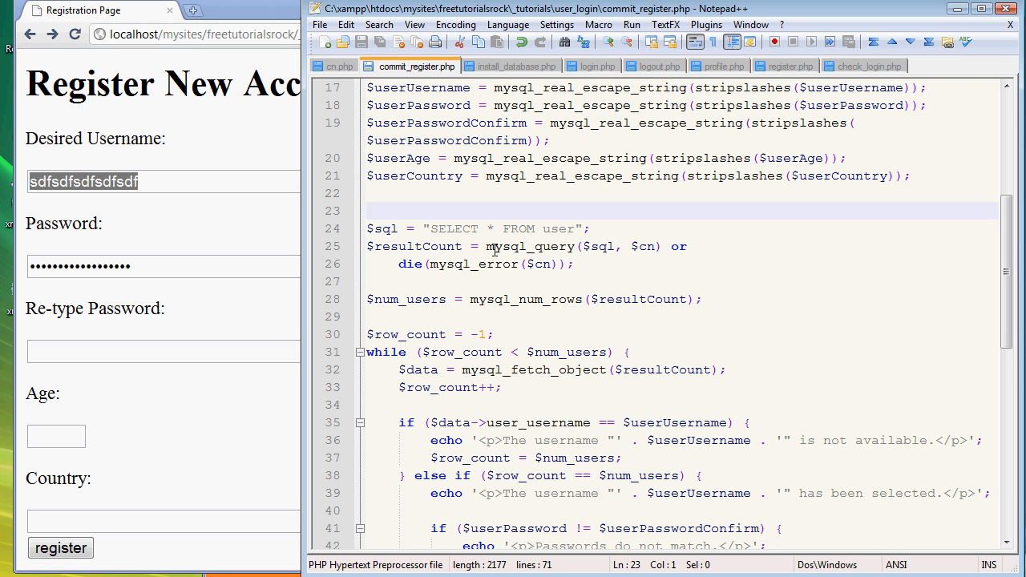
- Finish the comment 'check if entered username already exists in database' above the query
type("//")
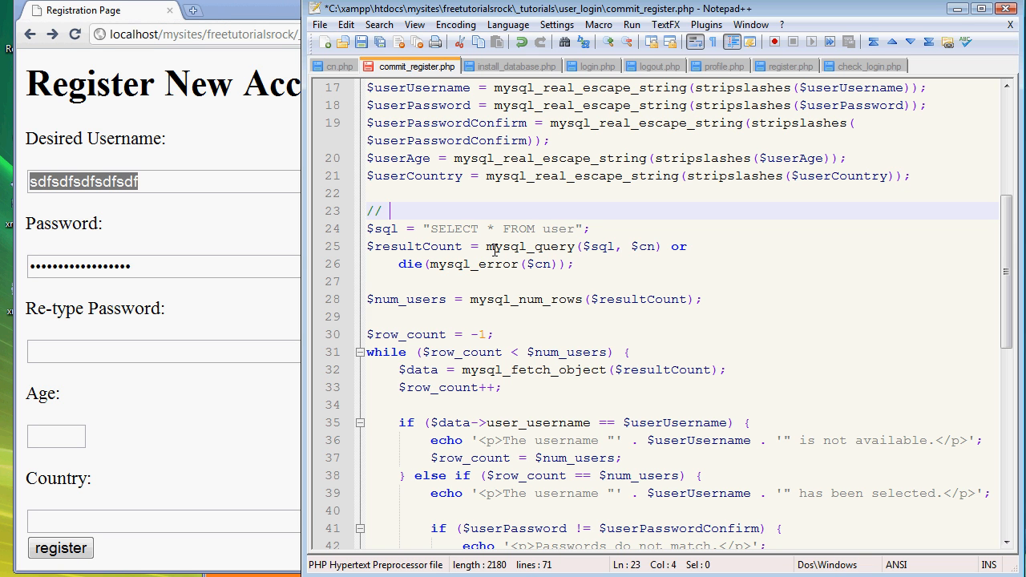
type("check if")
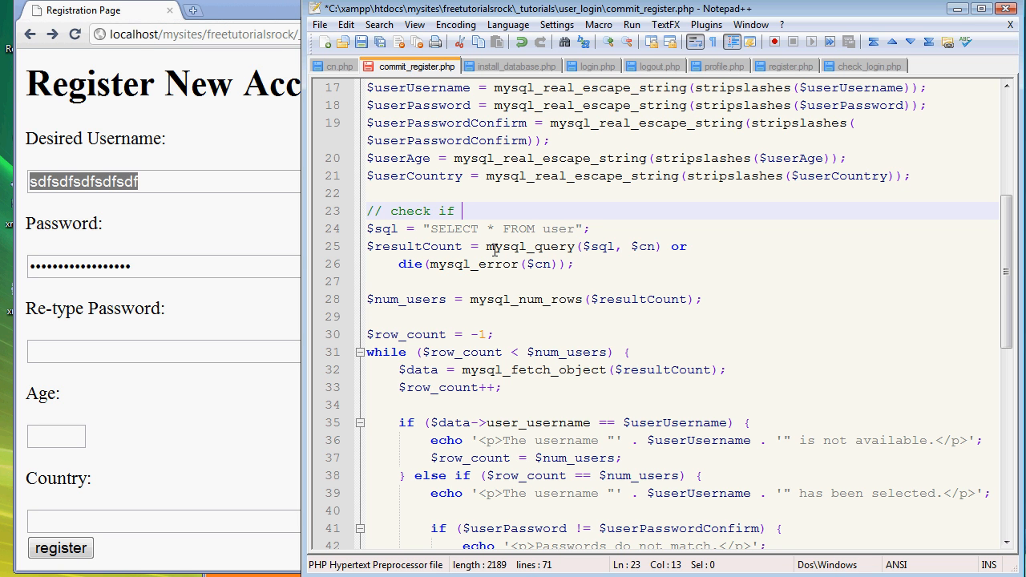
type("ent")
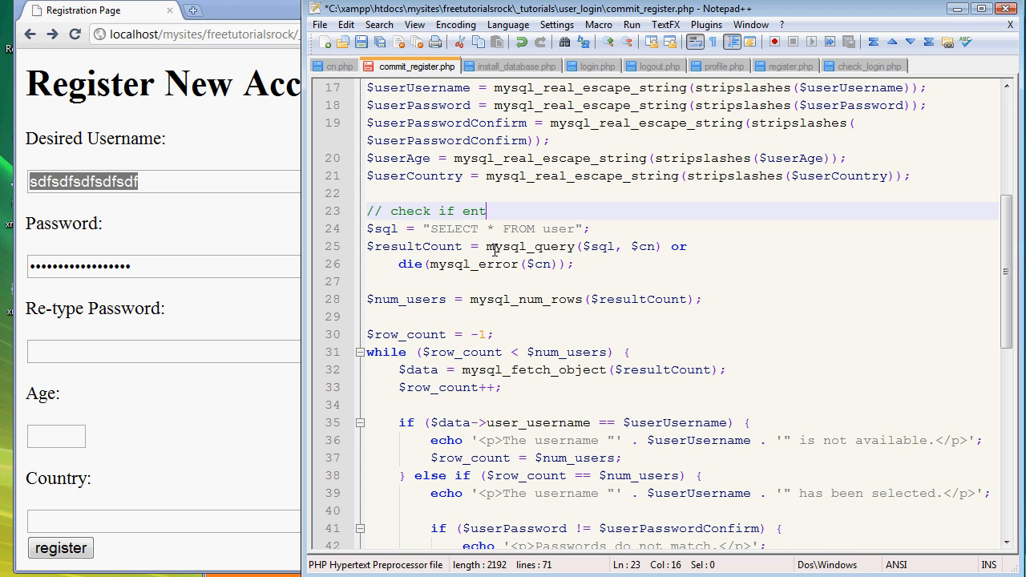
type("ered username already")
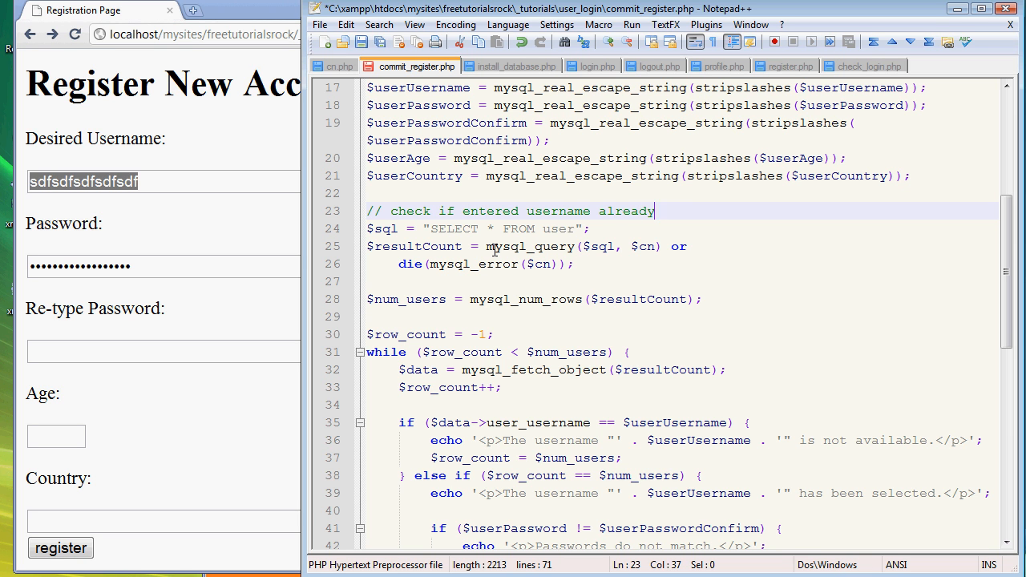
type("exists in data")
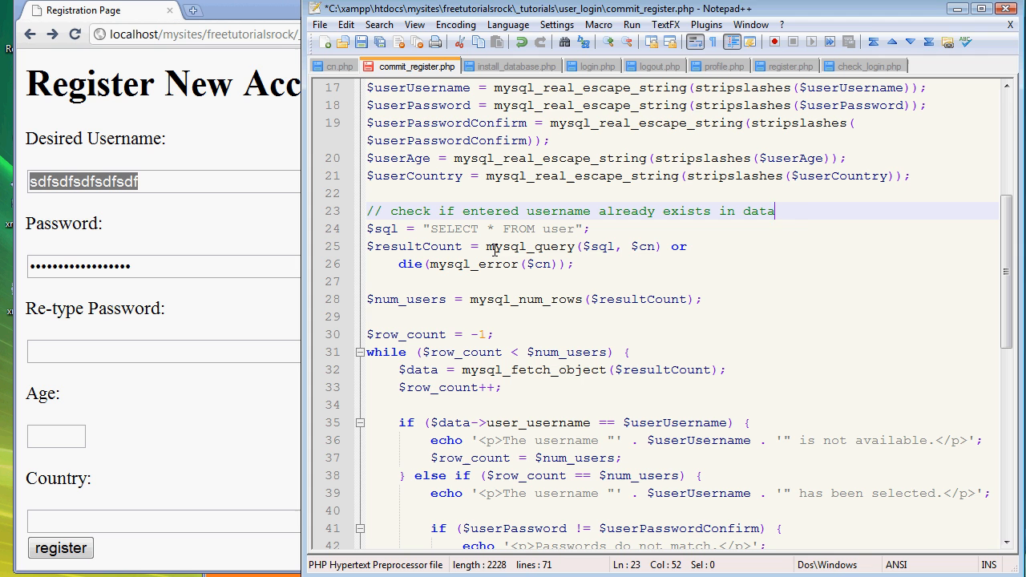
type("base")
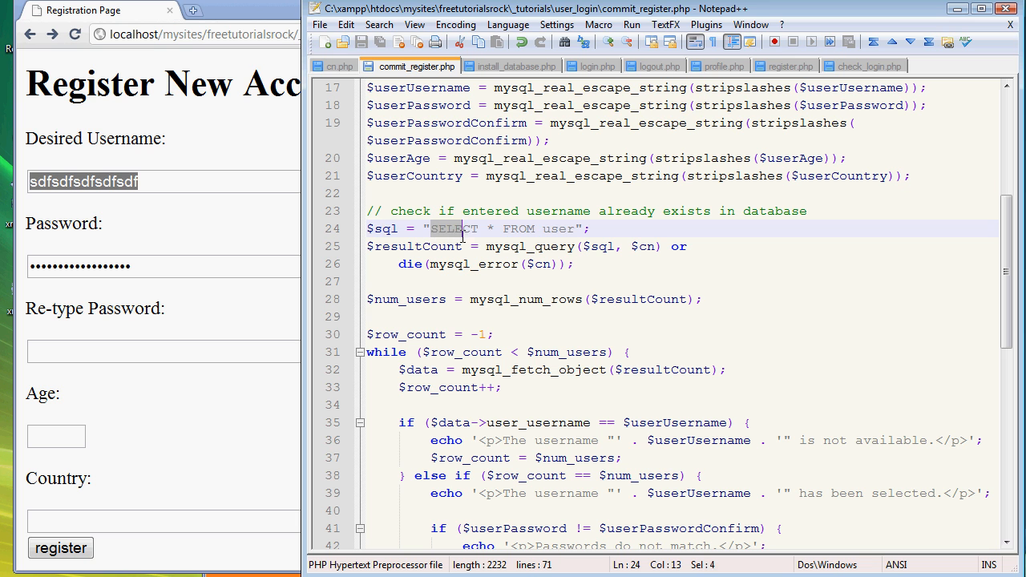
- Review the mysql_query call and resultCount, then open a line above $num_users
left_click(492, 229)
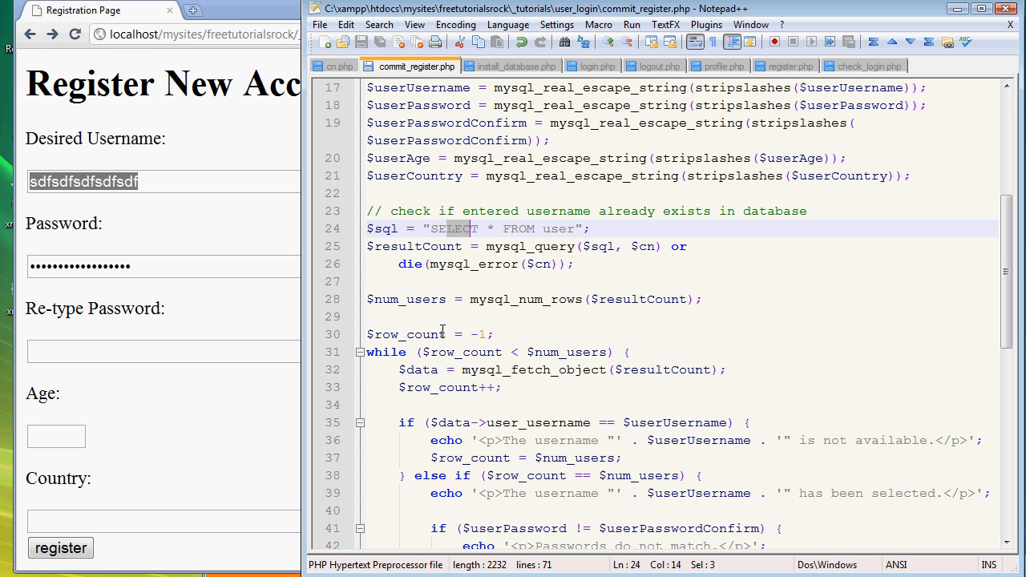
mouse_move(309, 363)
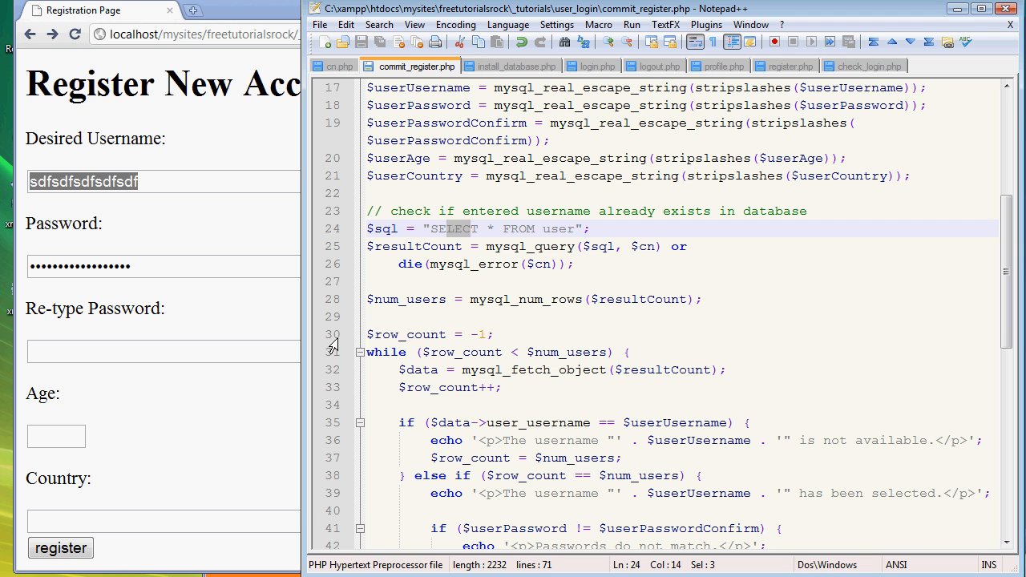
mouse_move(506, 281)
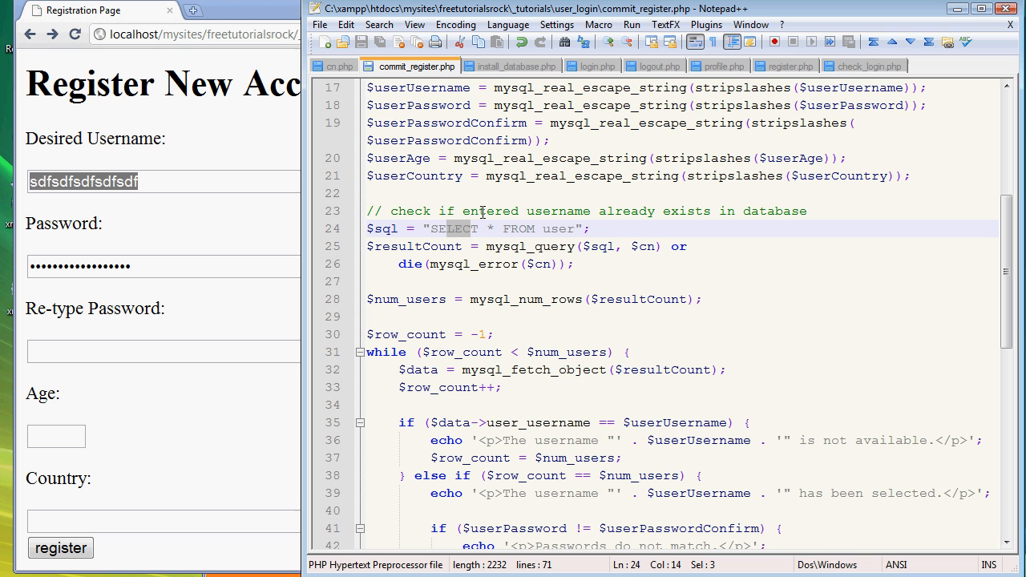
left_click(487, 247)
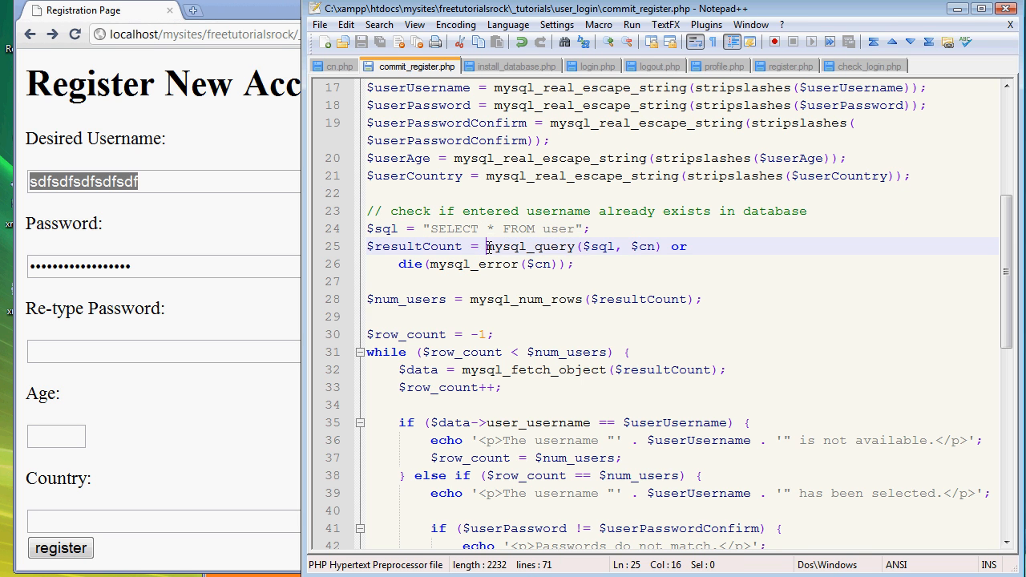
left_click(637, 246)
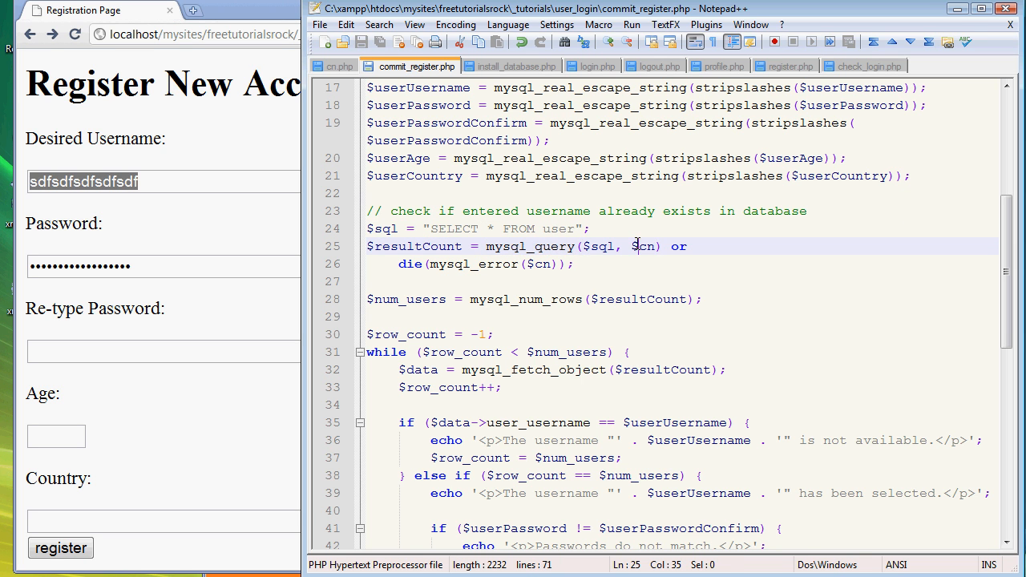
double_click(599, 247)
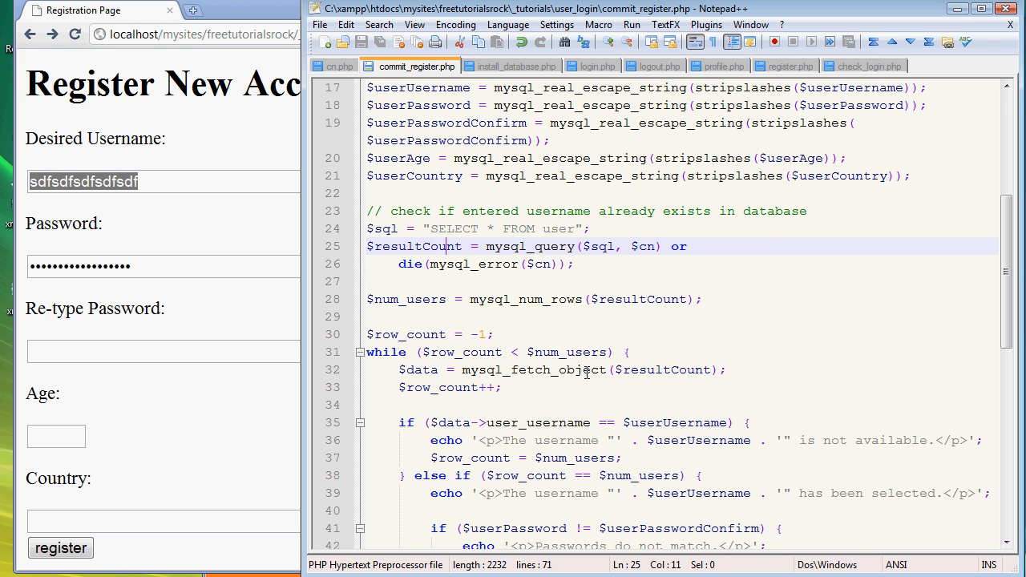
mouse_move(579, 334)
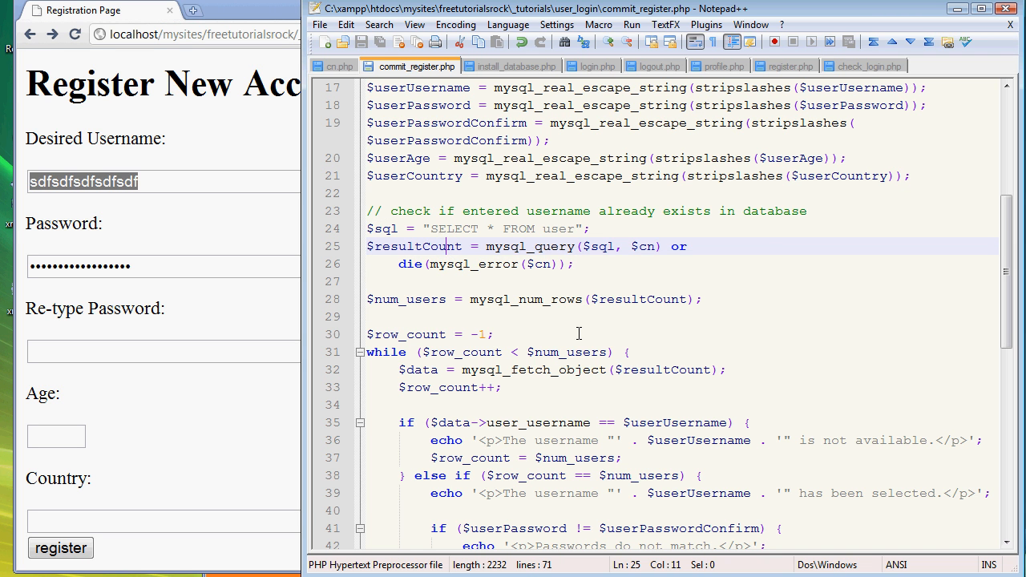
mouse_move(547, 323)
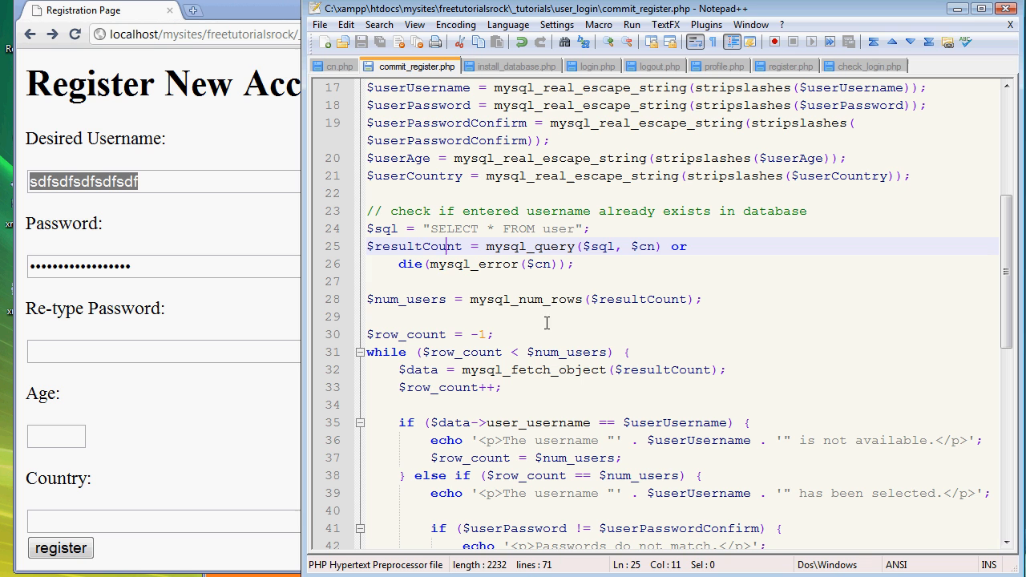
left_click(393, 281)
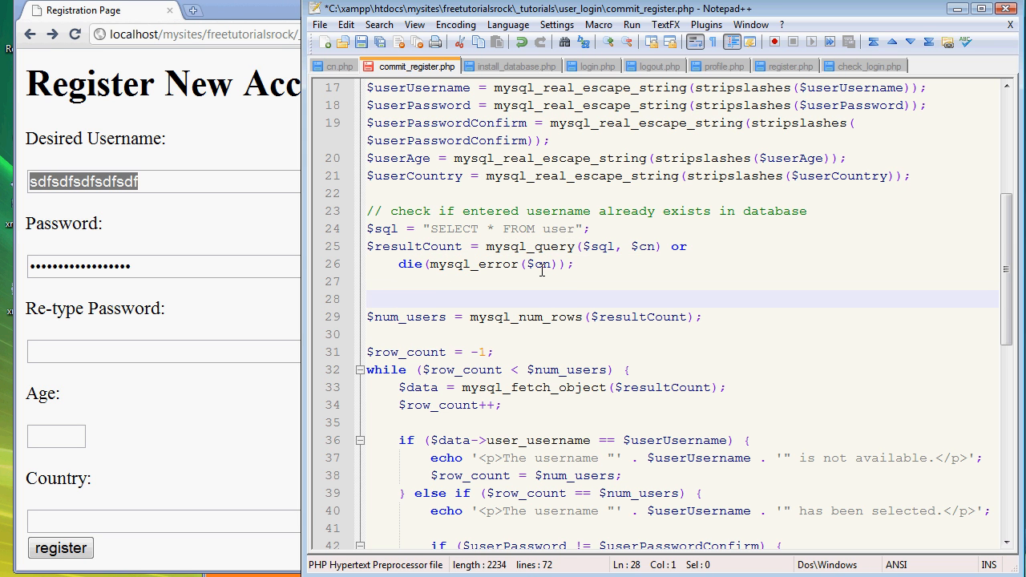
- Type '// check how many results were returned in previous sql query' above $num_users
type("/")
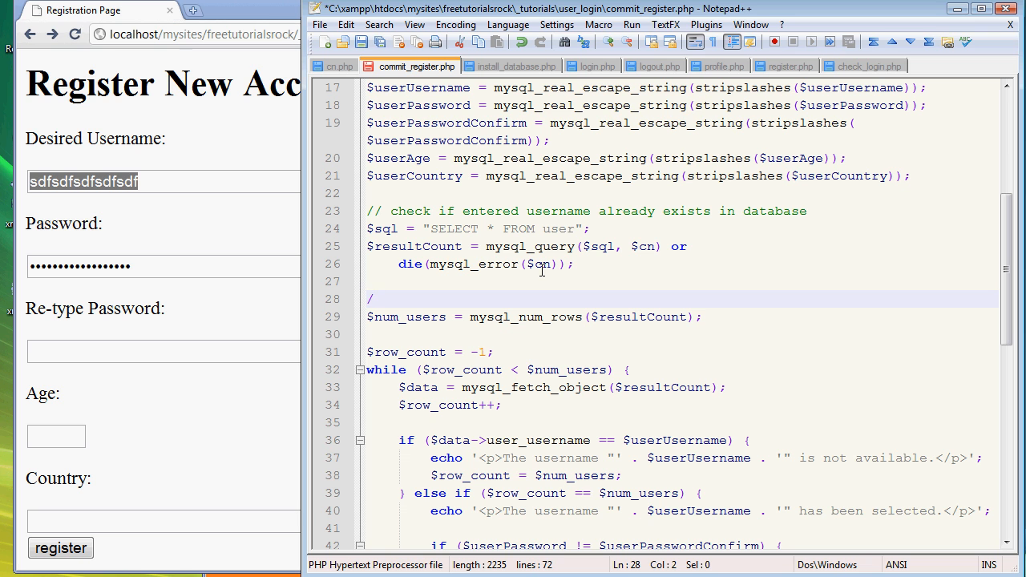
type("/")
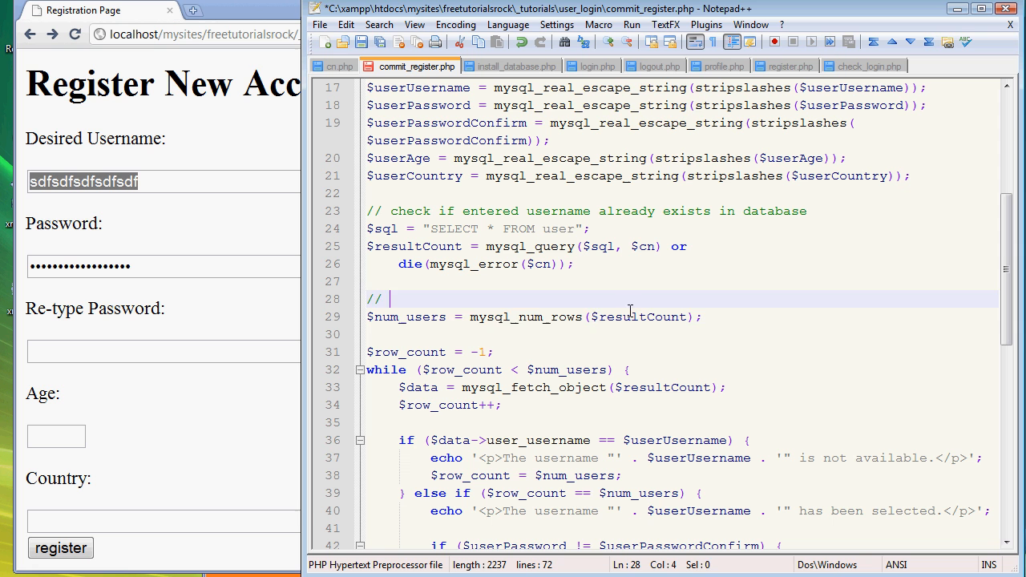
mouse_move(498, 307)
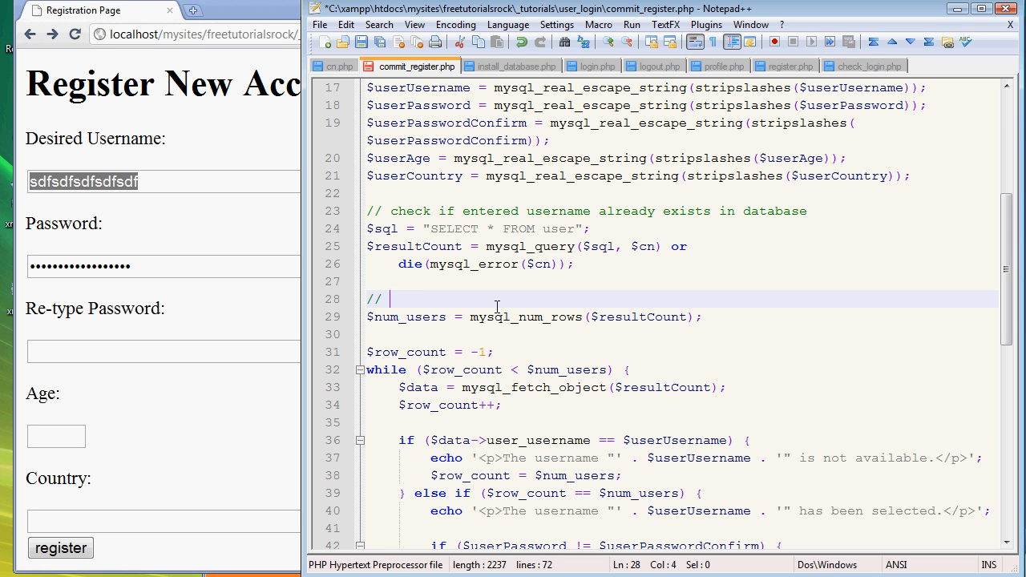
type("check how")
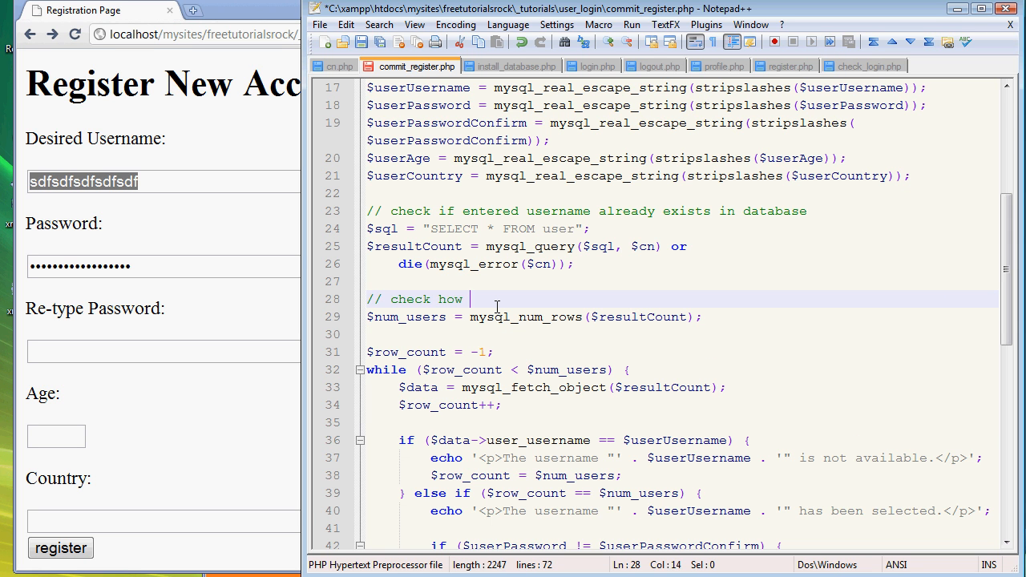
type("many results were")
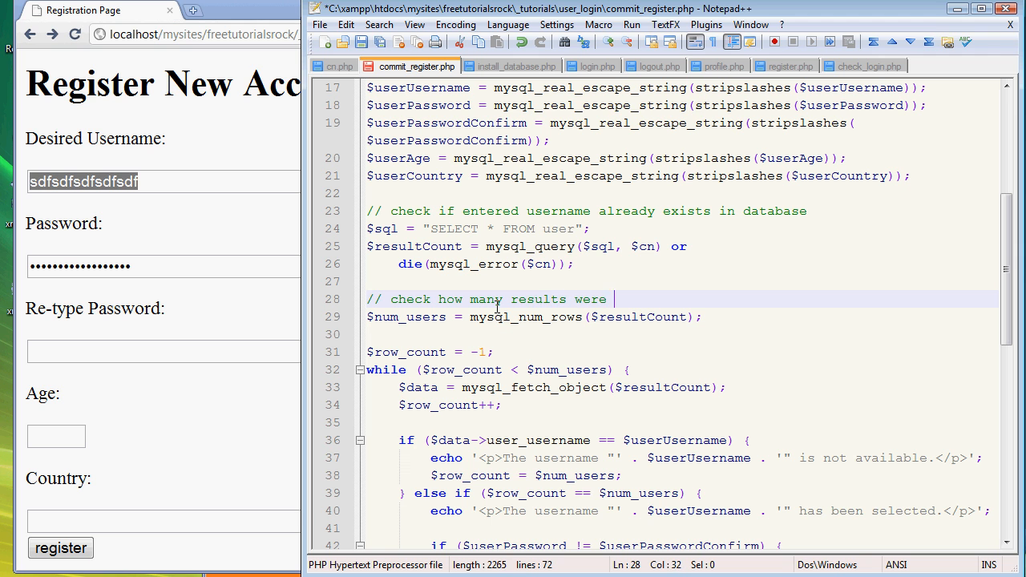
type("returned in previous")
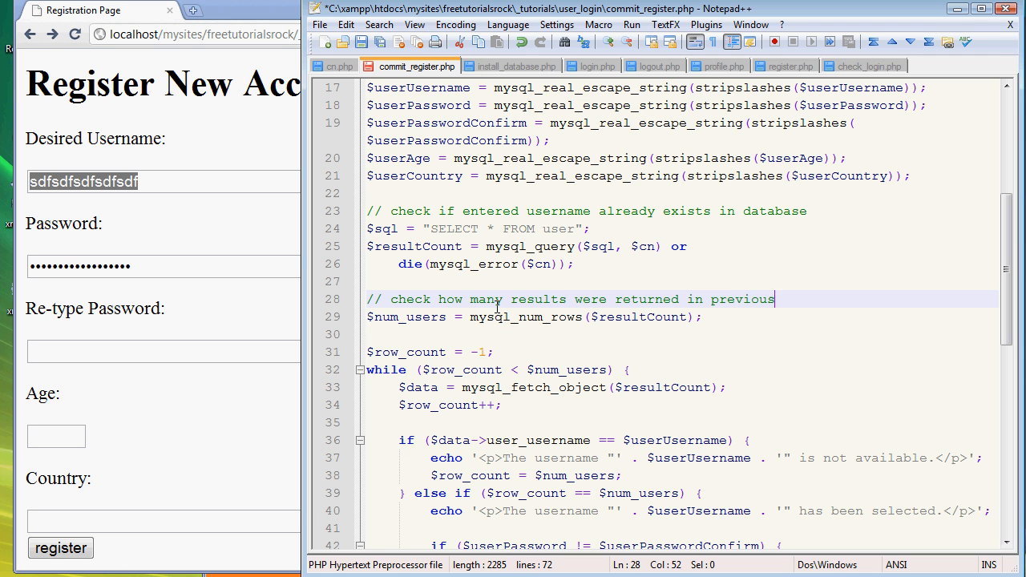
type("sql q")
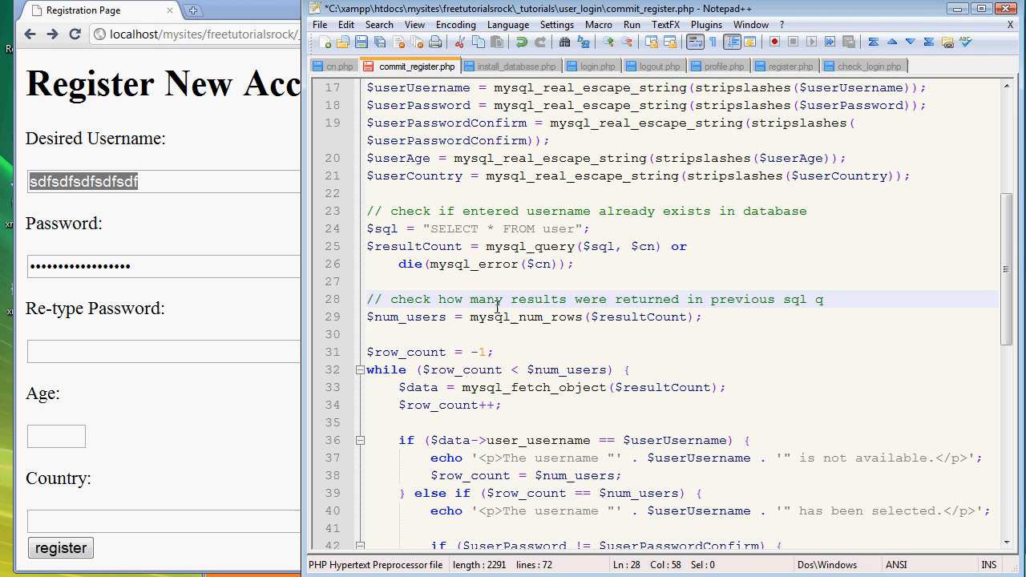
type("uery")
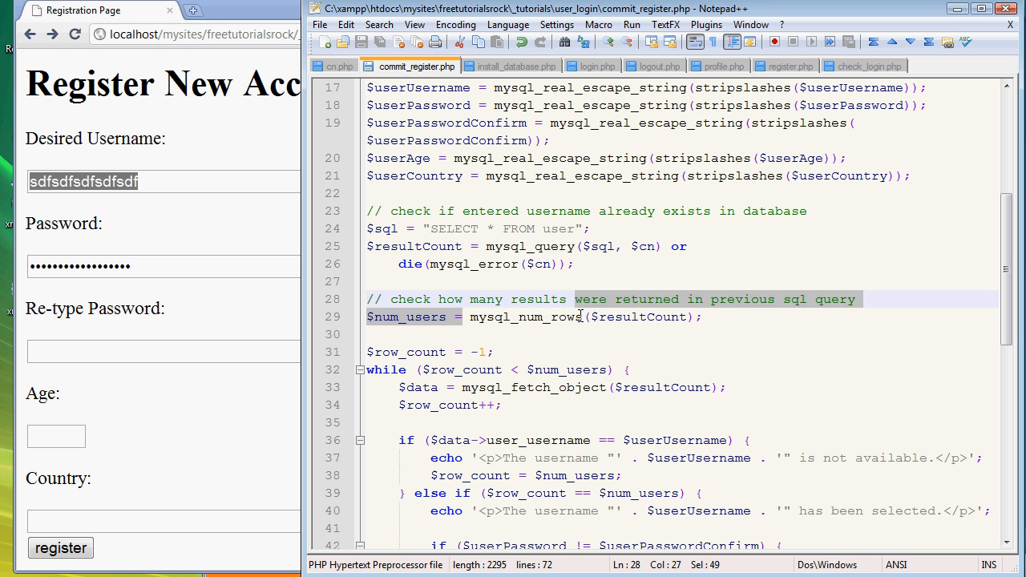
double_click(524, 317)
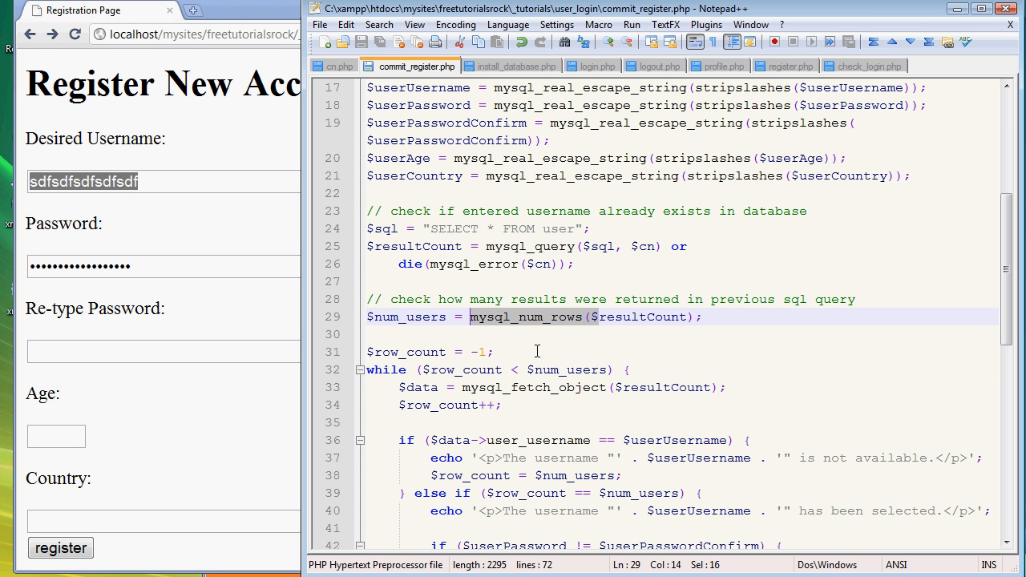
mouse_move(525, 370)
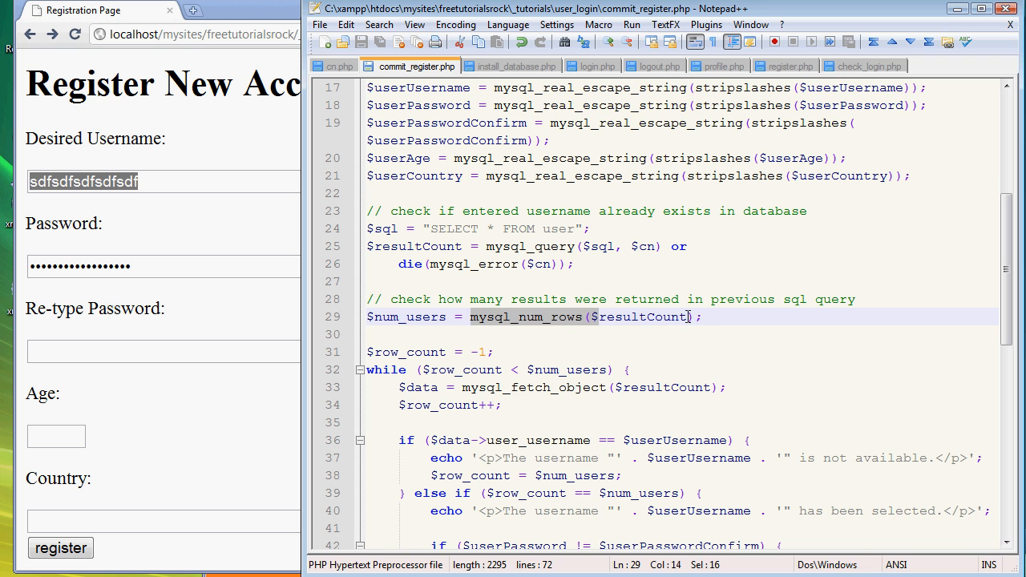
left_click(630, 334)
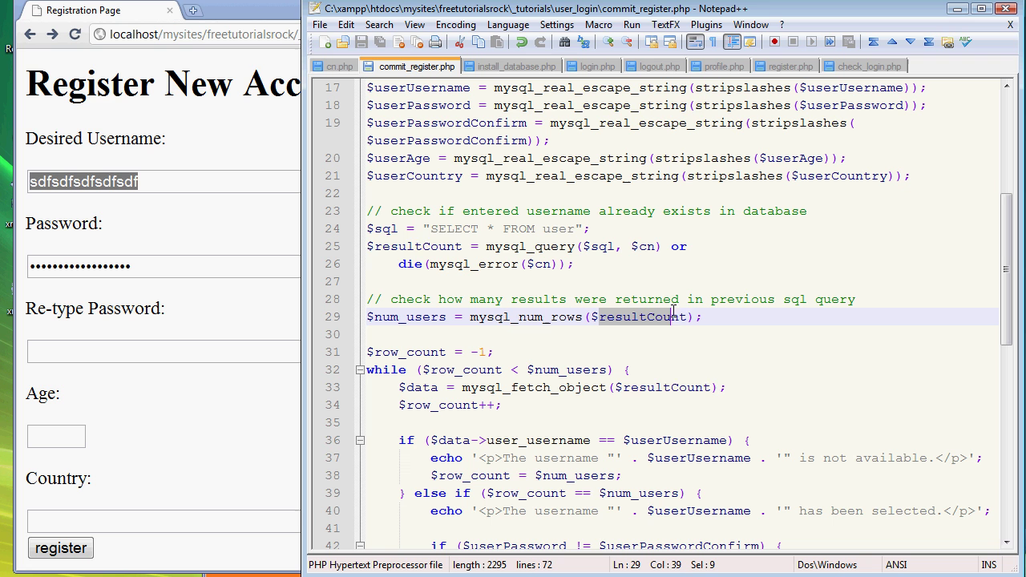
double_click(637, 317)
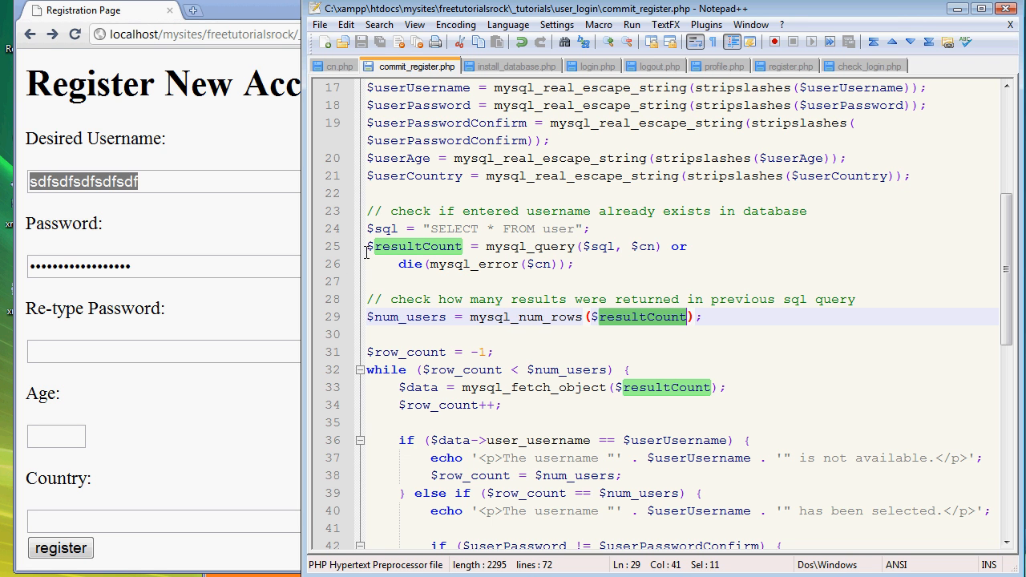
left_click(639, 316)
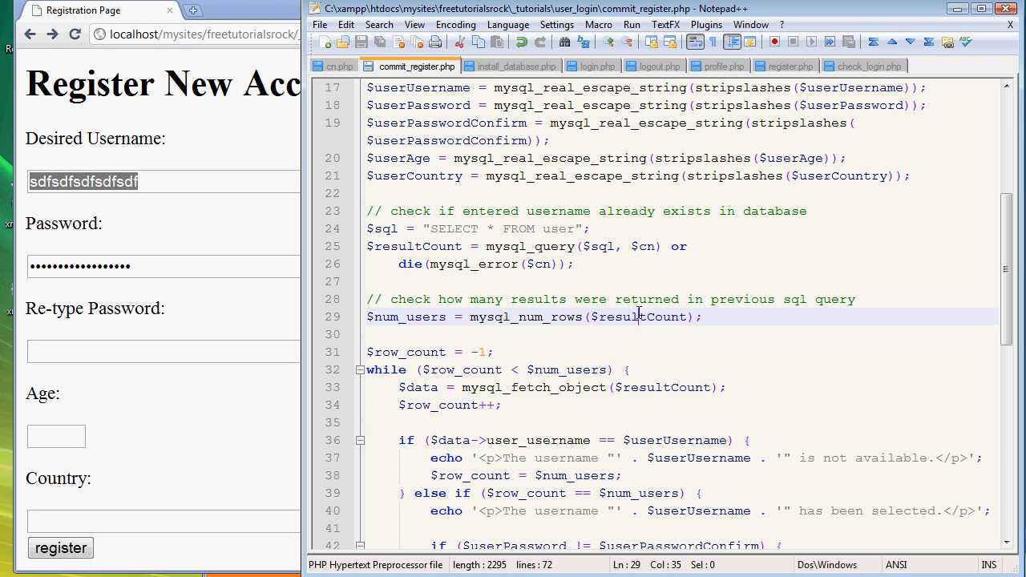
left_click(411, 352)
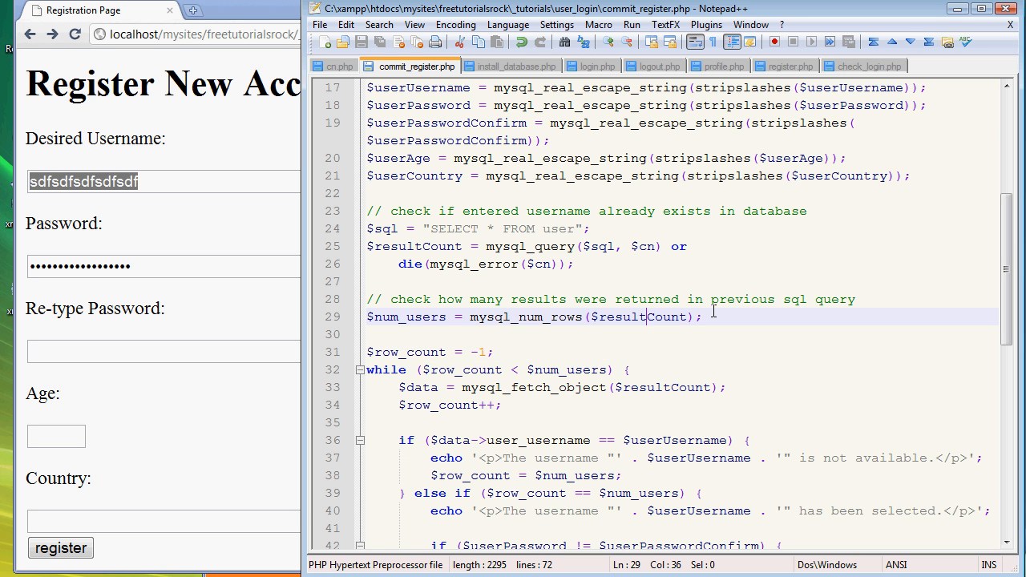
left_click(441, 317)
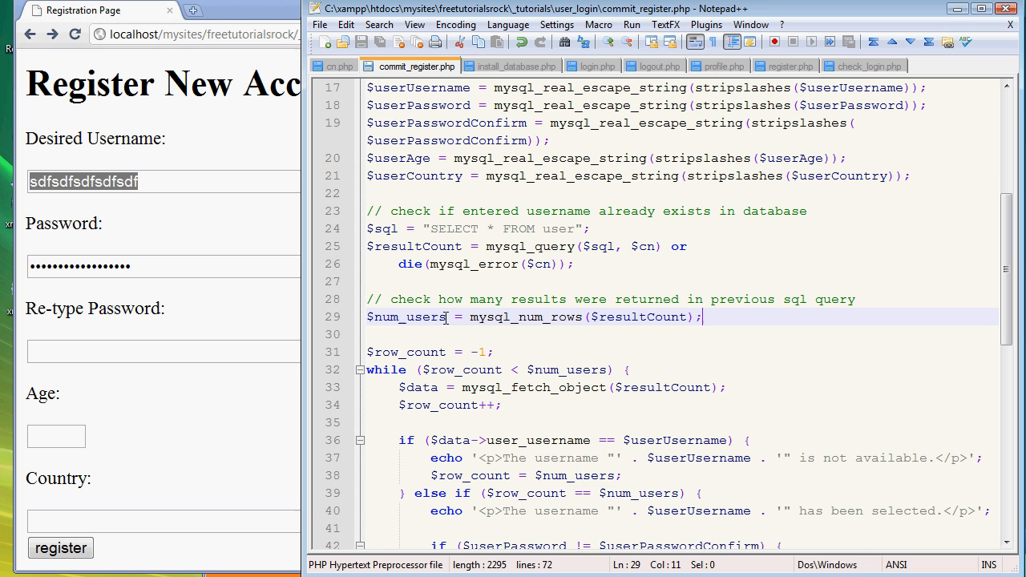
double_click(409, 317)
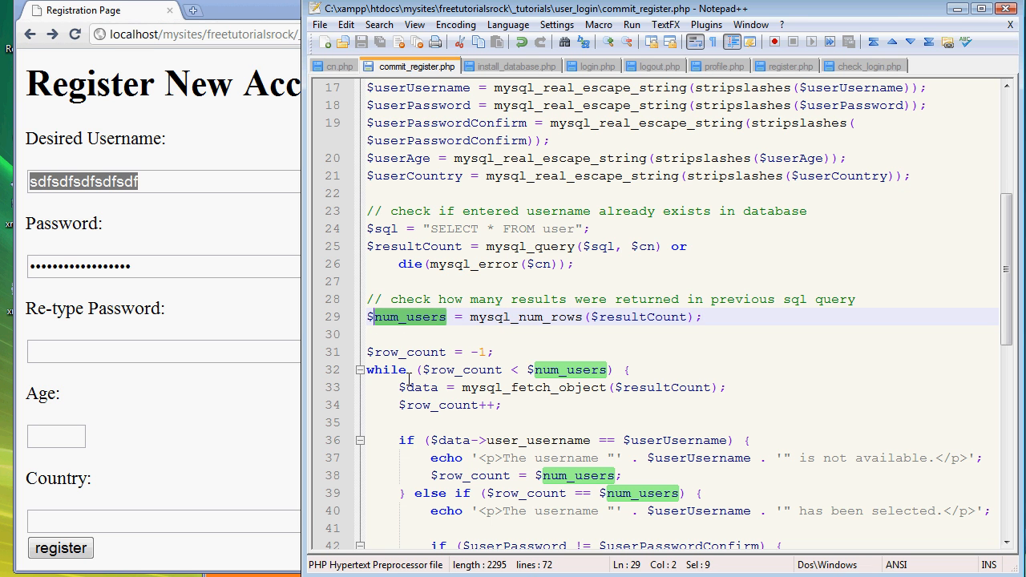
left_click(541, 334)
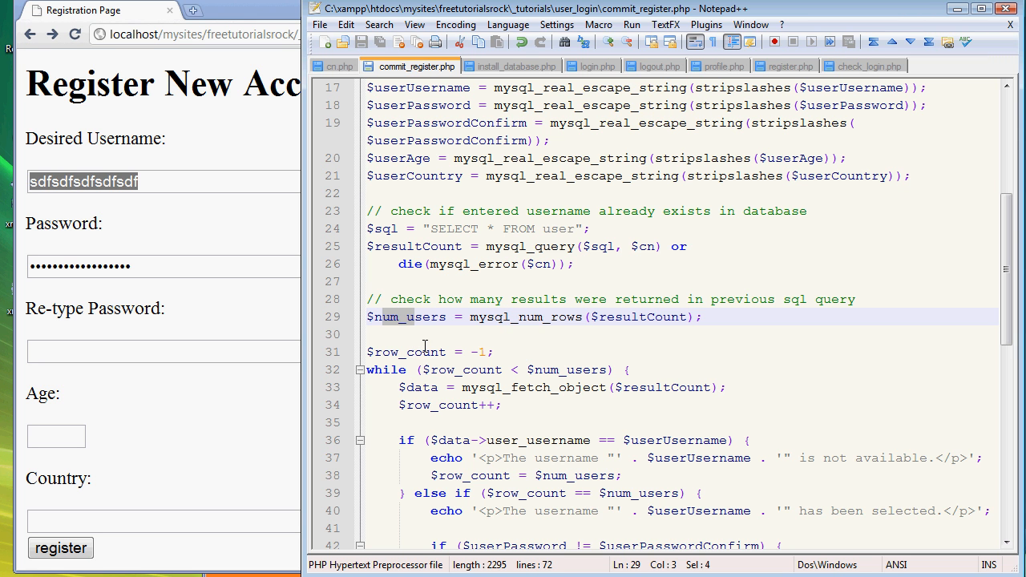
left_click(455, 352)
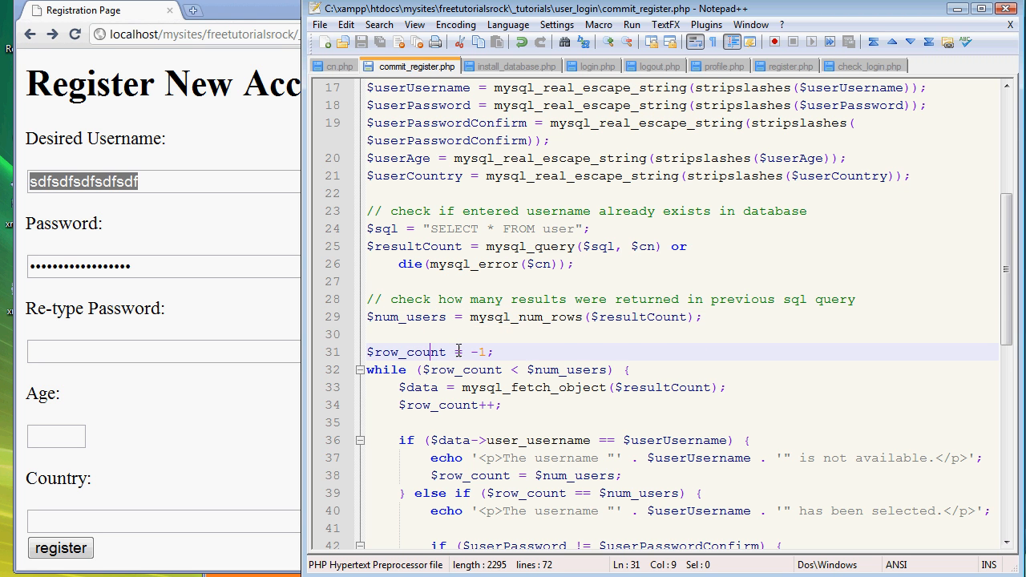
scroll("down", 3)
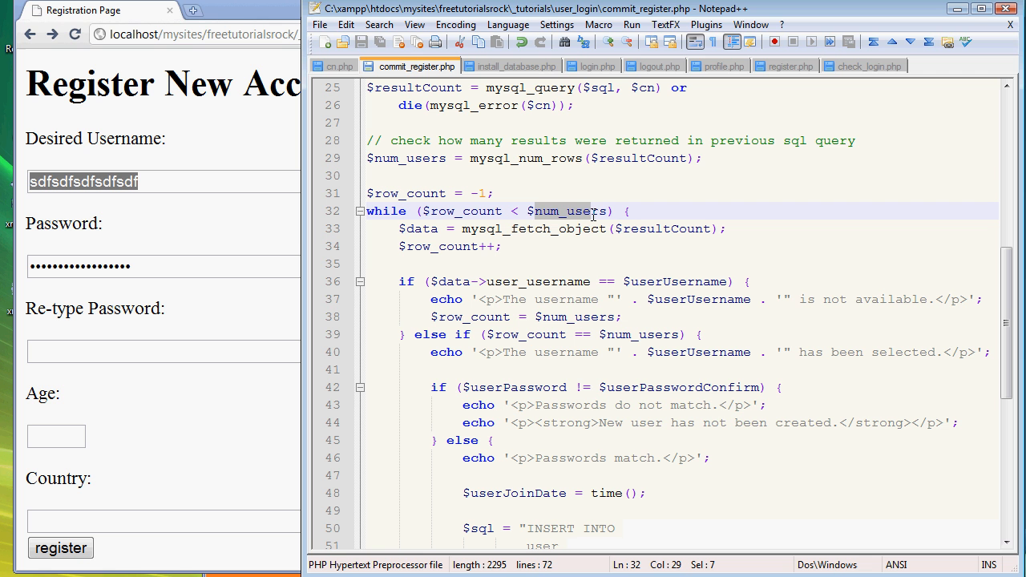
mouse_move(535, 164)
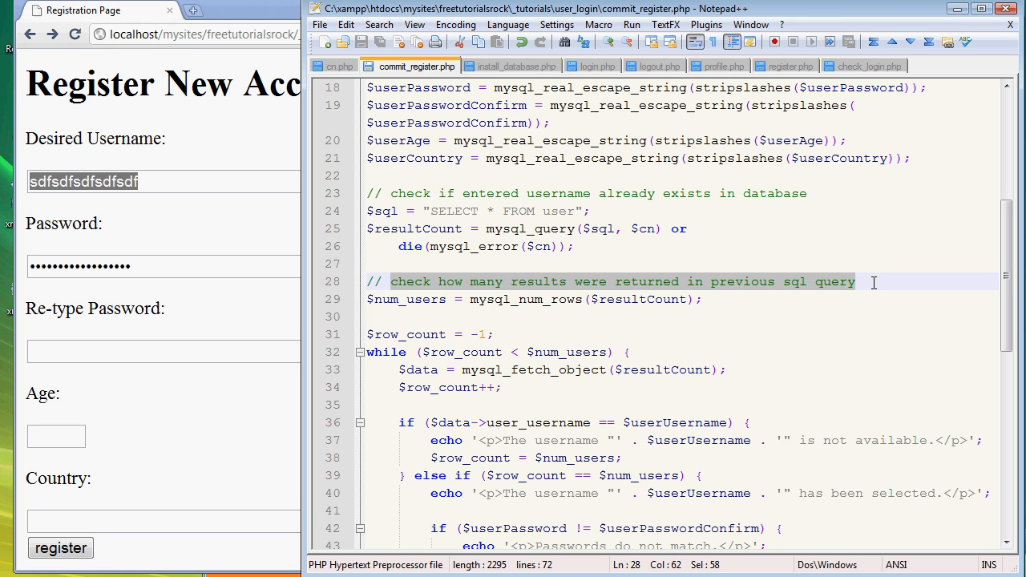
left_click(857, 282)
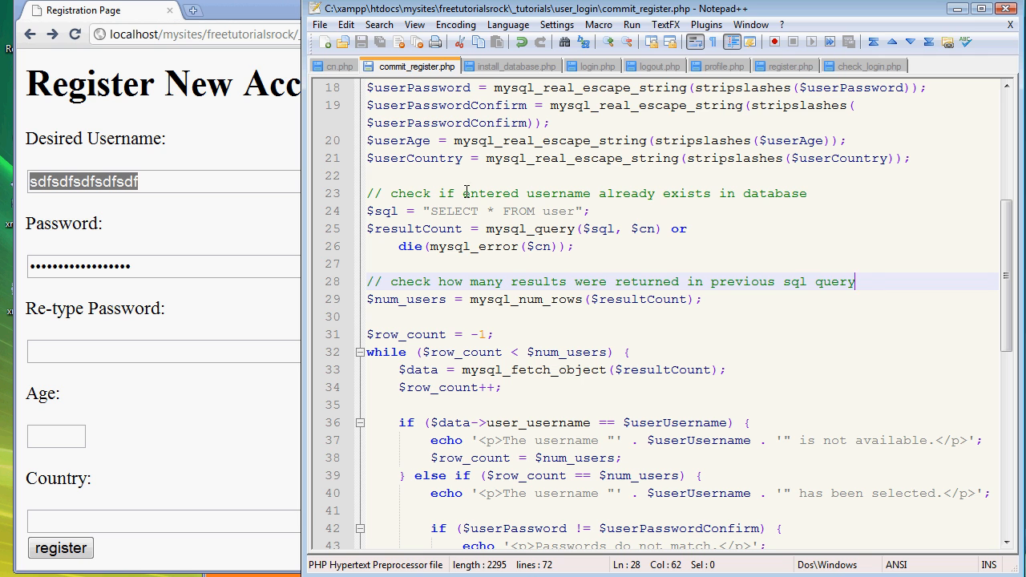
left_click(487, 211)
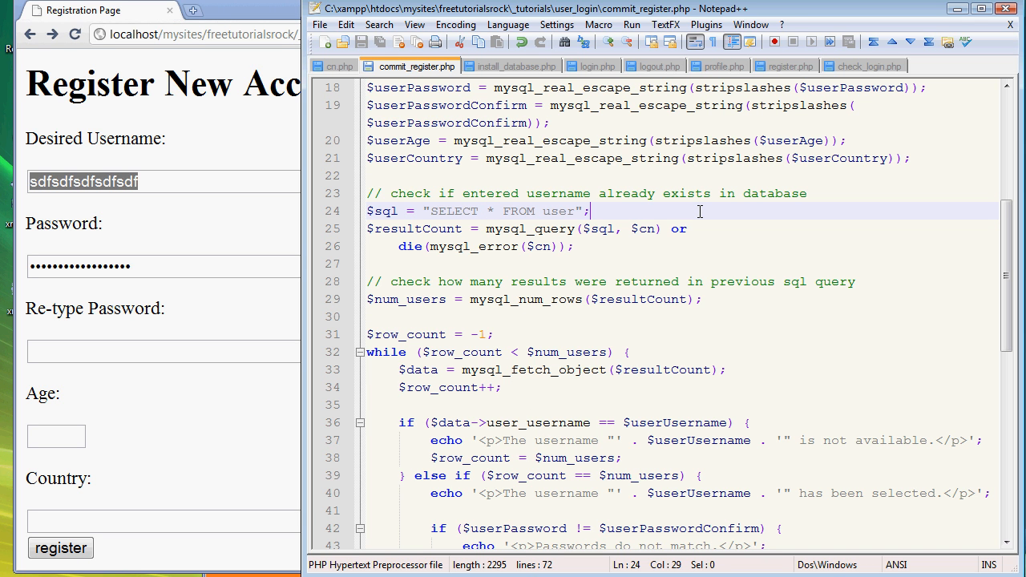
mouse_move(693, 272)
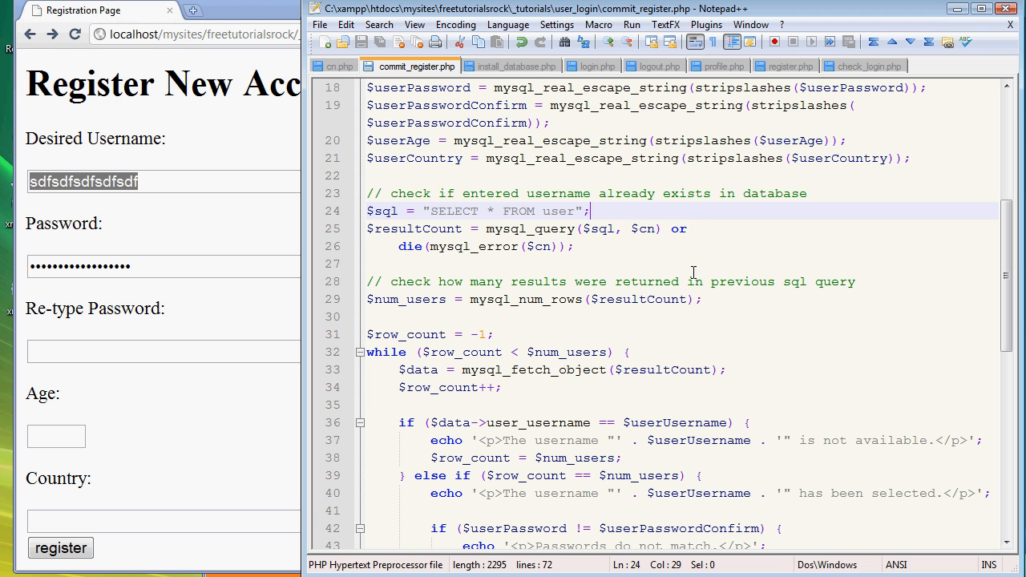
mouse_move(585, 182)
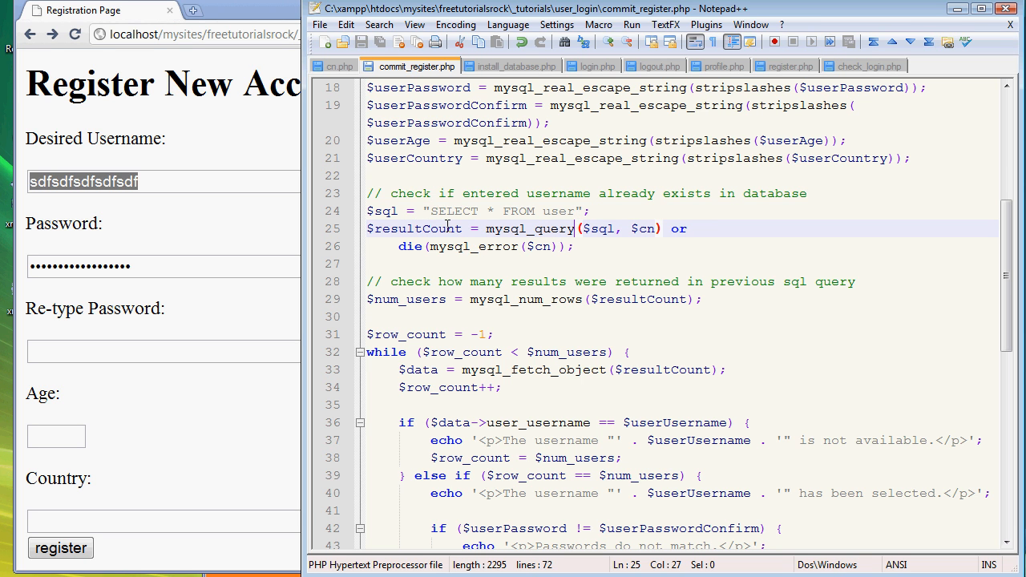
mouse_move(371, 192)
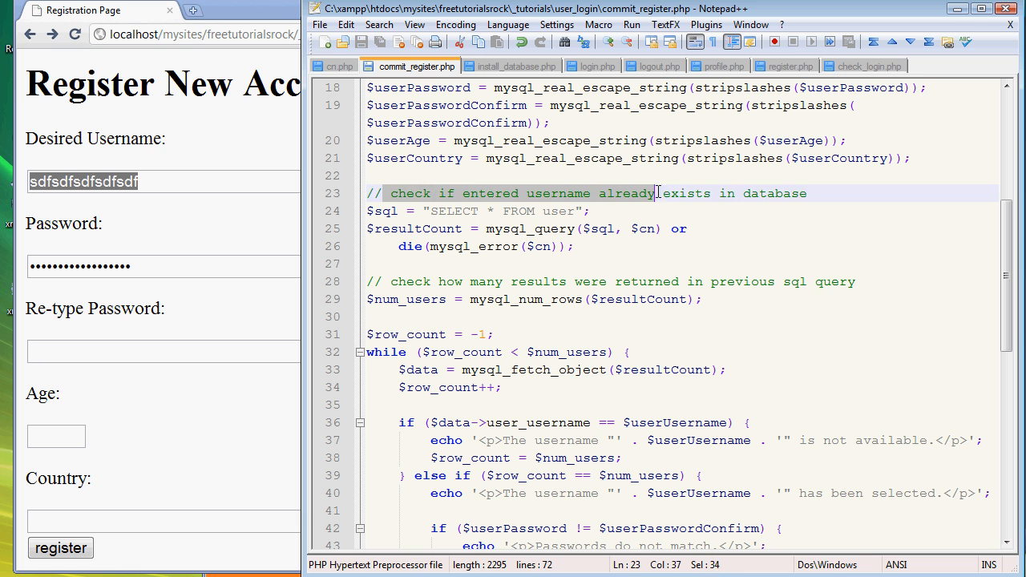
- Reword line 23's comment to 'retrieve every single user that currently exists in the database 'user''
left_click(806, 193)
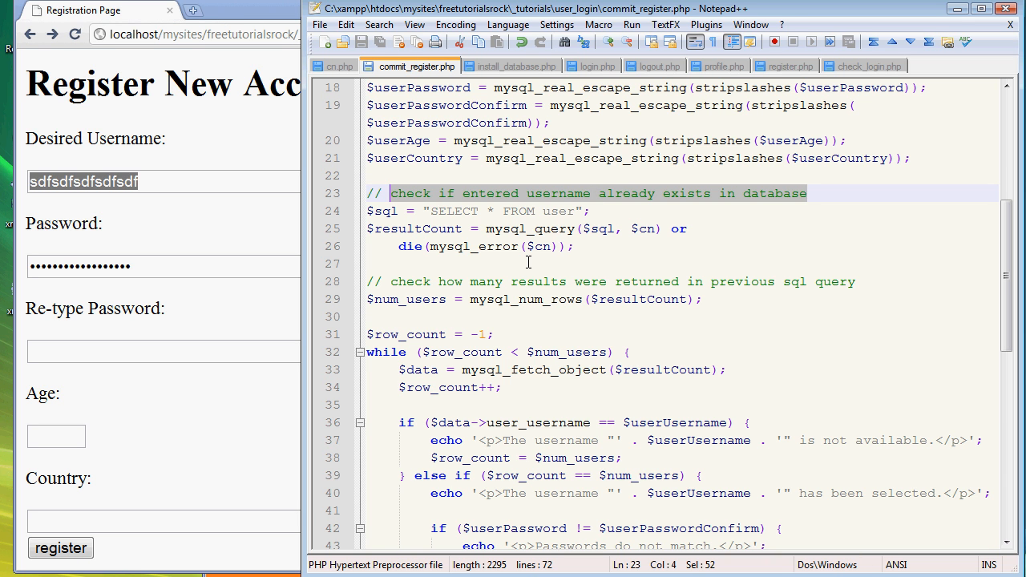
type("retrieve every")
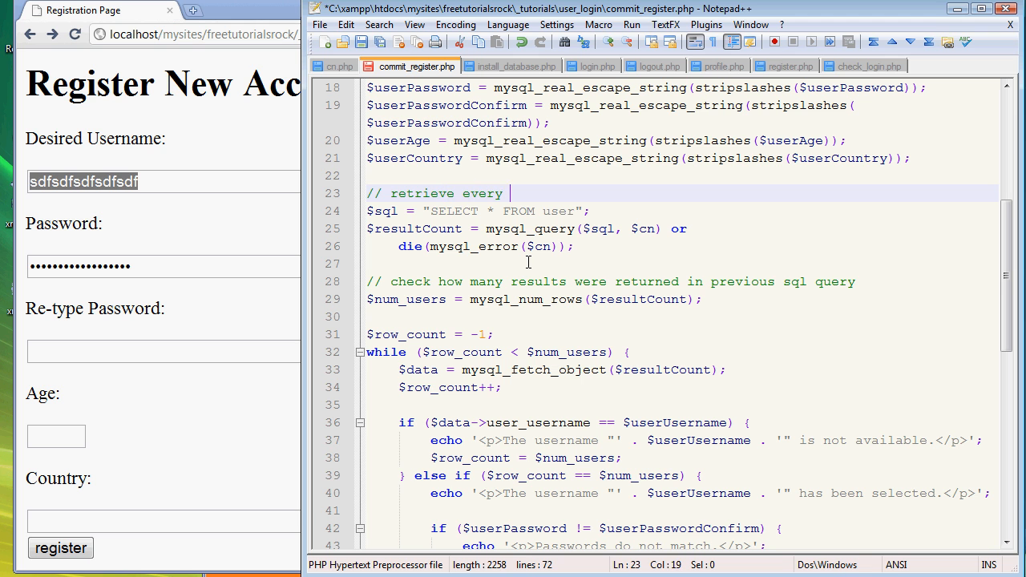
type("single user that currently exists in the databa")
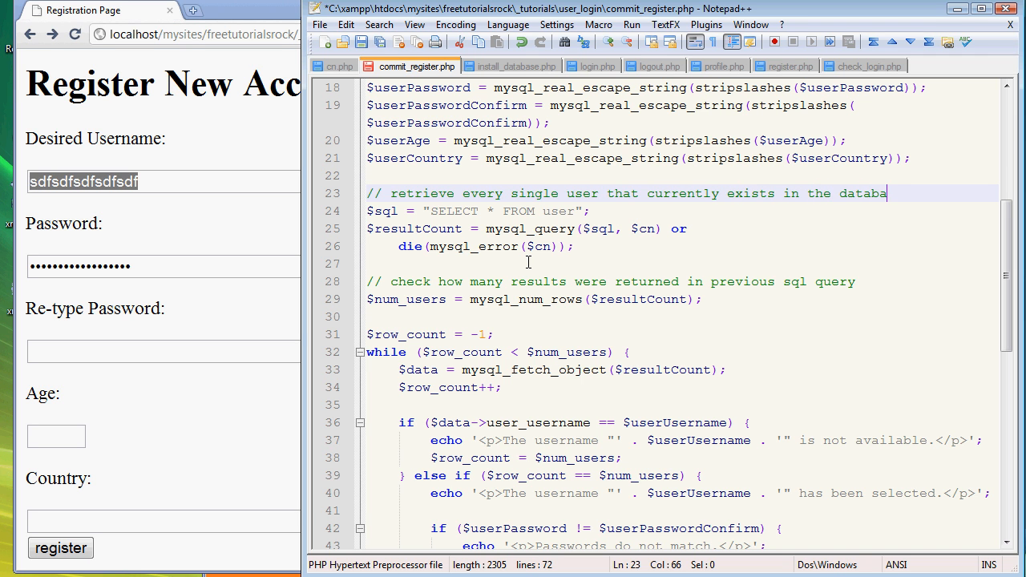
type("'user'")
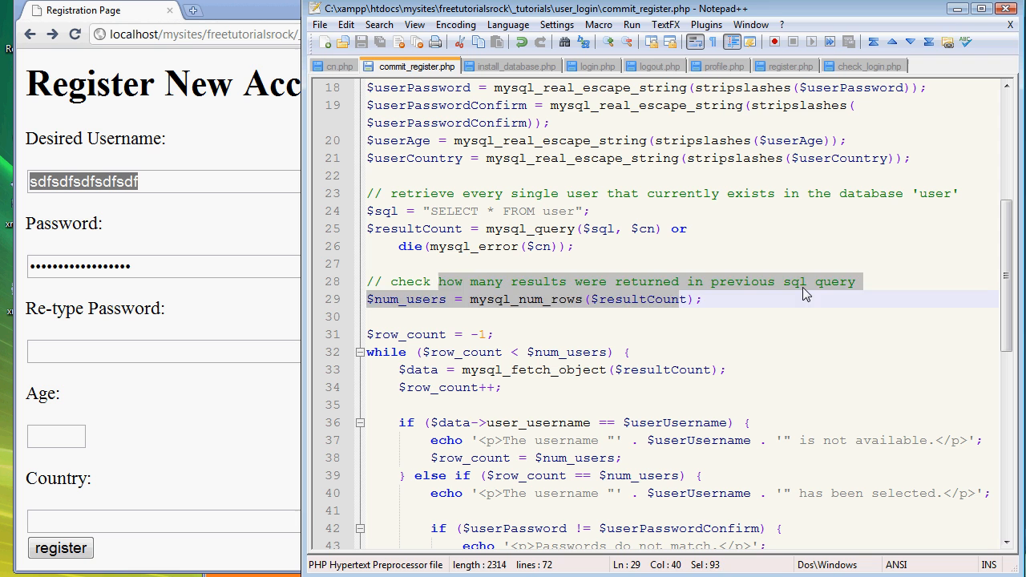
- Highlight $num_users and place the caret on the blank line above $row_count
left_click(858, 281)
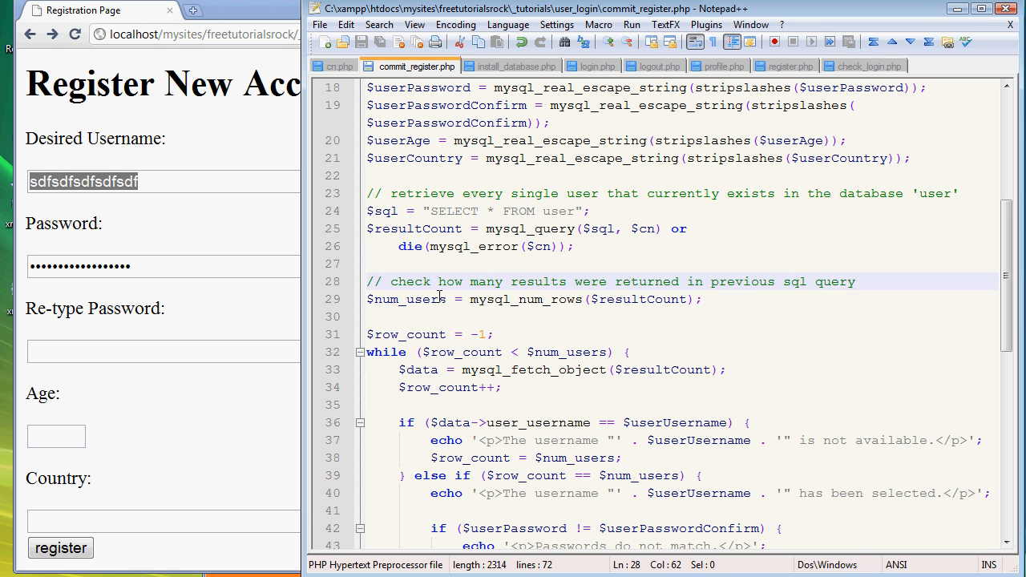
double_click(406, 299)
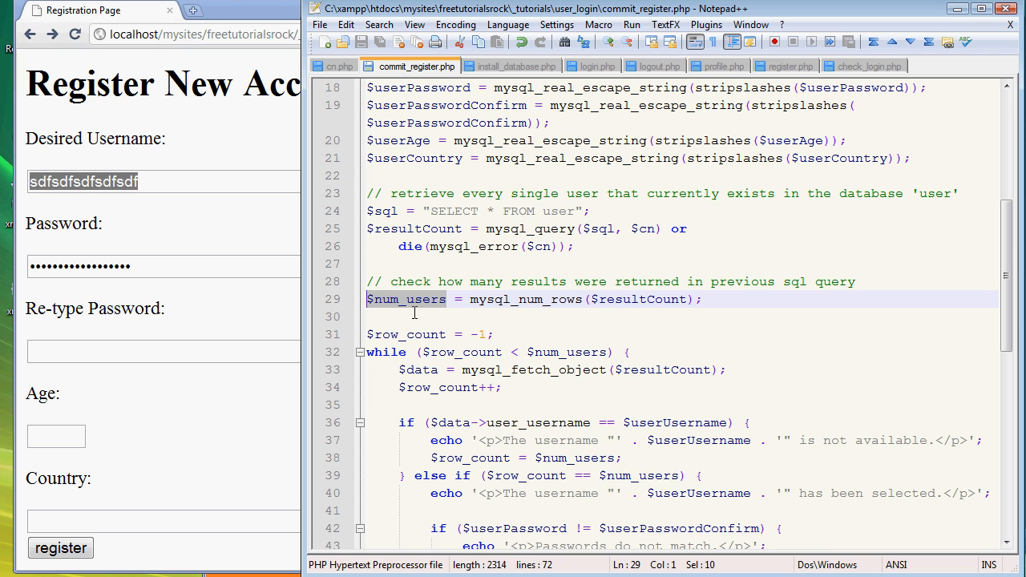
mouse_move(489, 354)
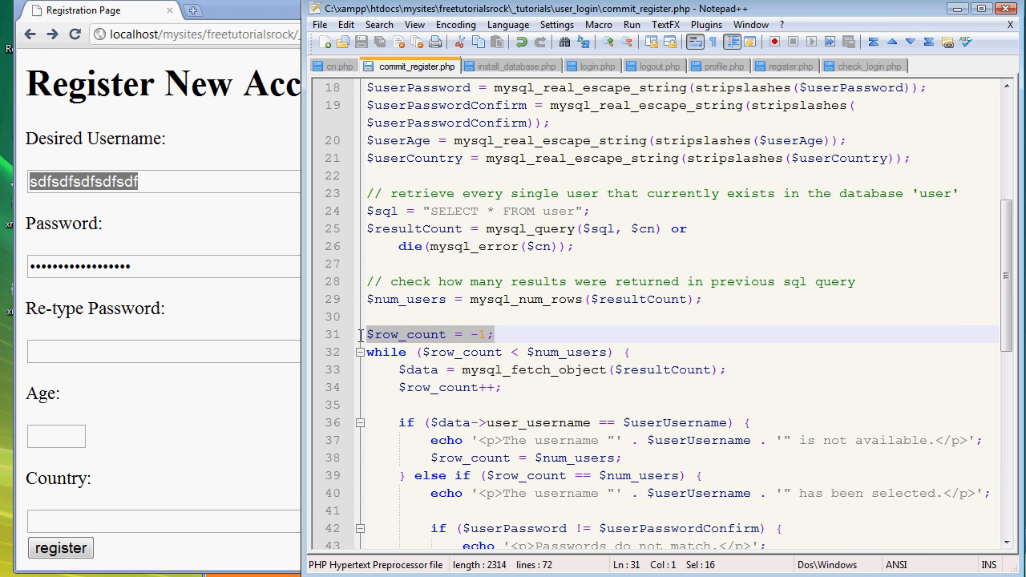
left_click(403, 317)
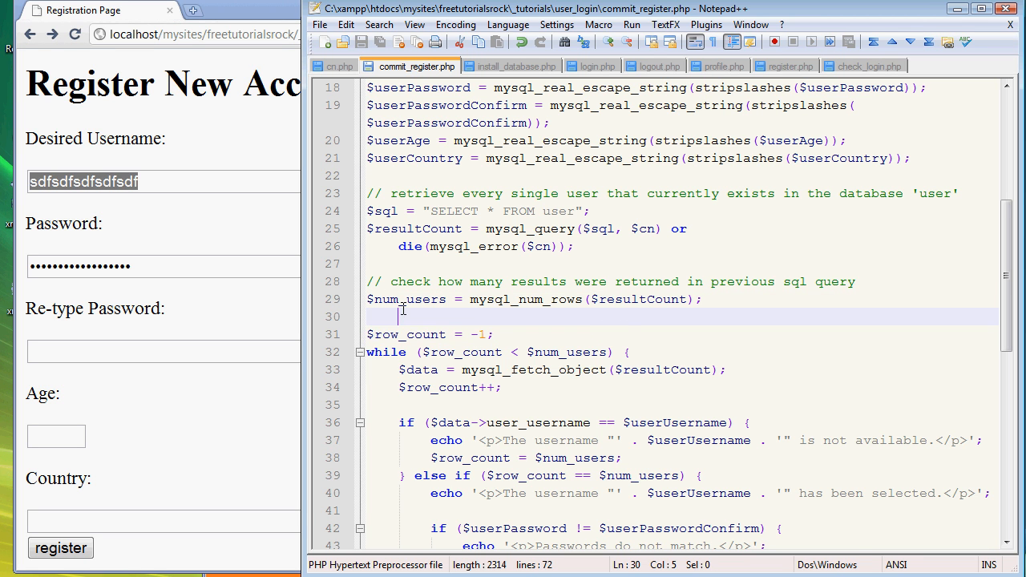
- Add '// check individually in each row if the selected username is already in use' above $row_count
key("Enter")
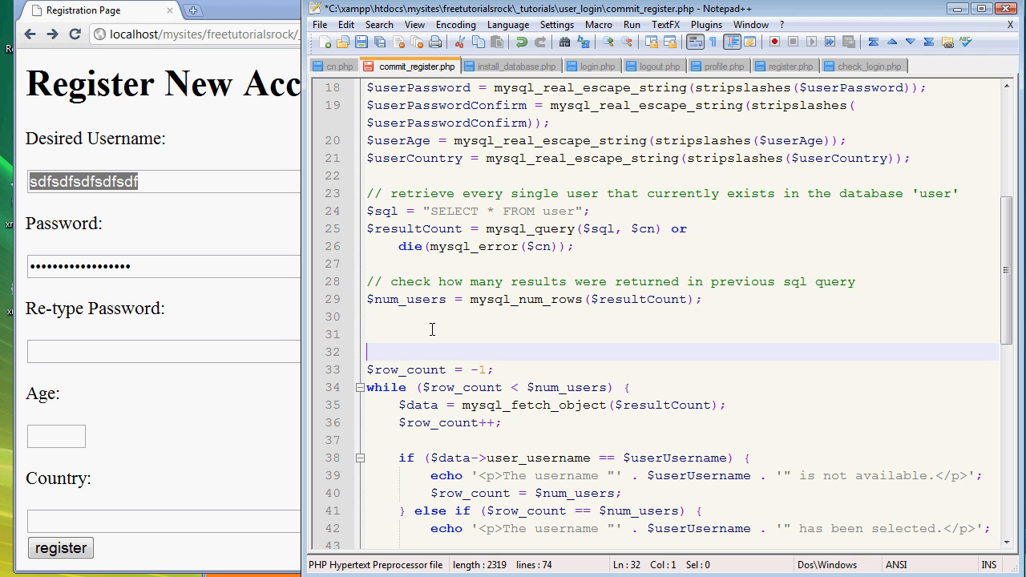
type("// check individu")
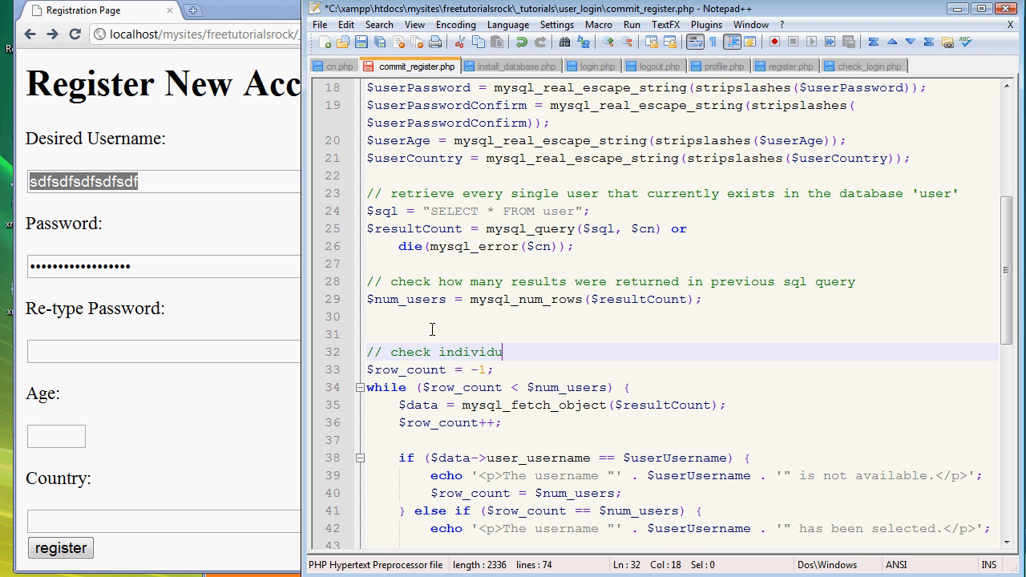
type("ally each")
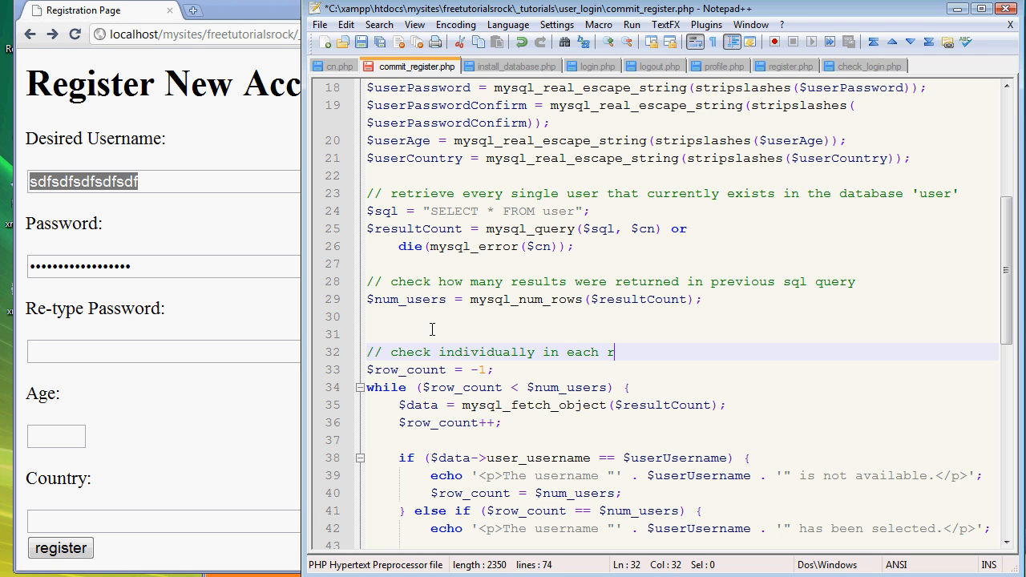
type("ow if the")
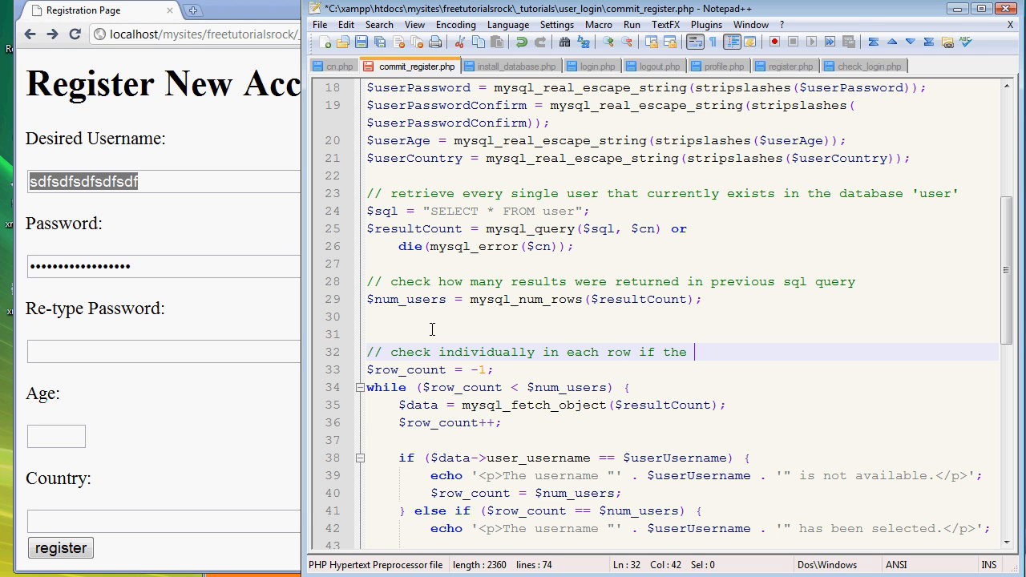
type("selected")
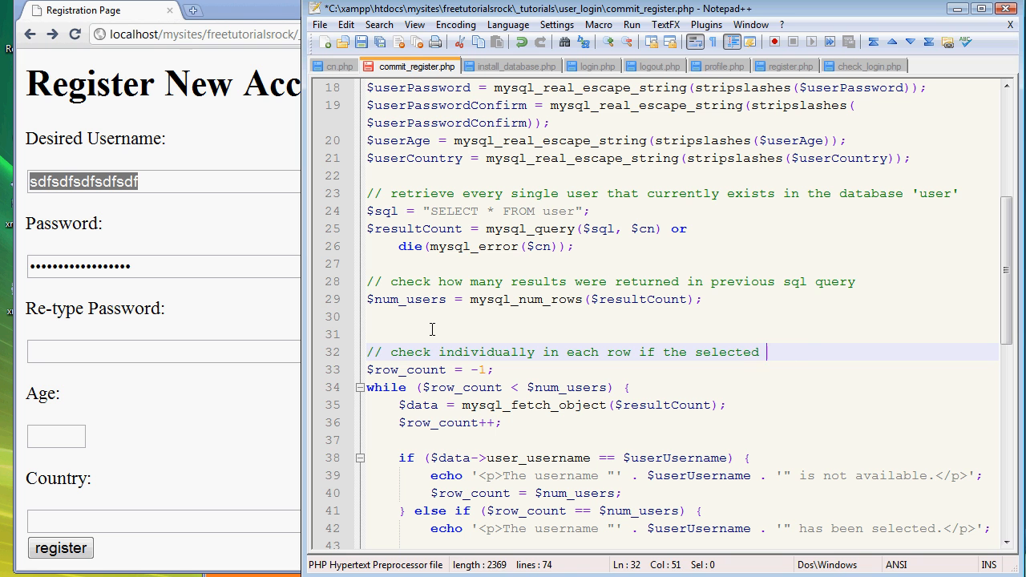
type("username is already in")
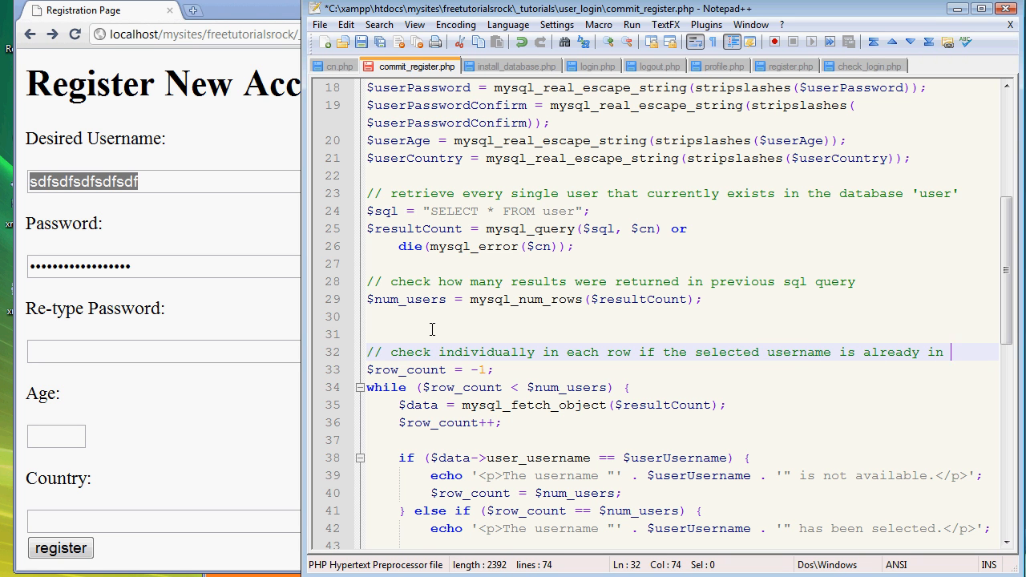
type("use")
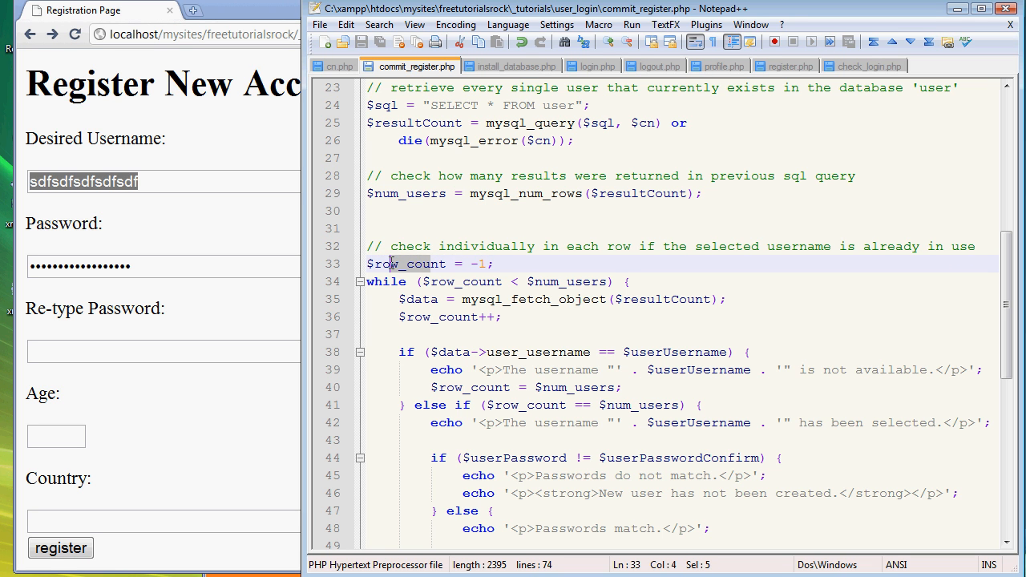
left_click(521, 263)
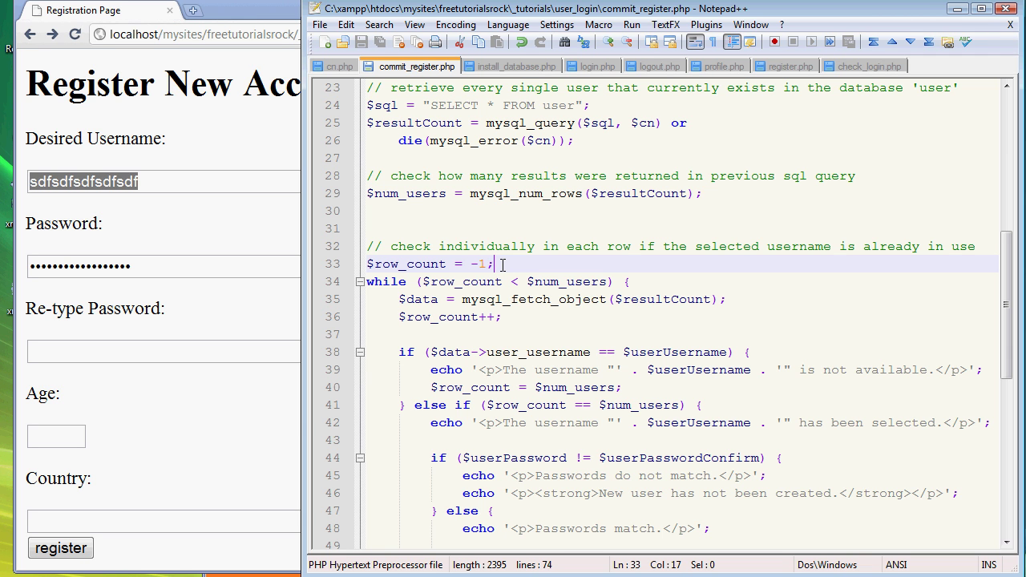
left_click(449, 282)
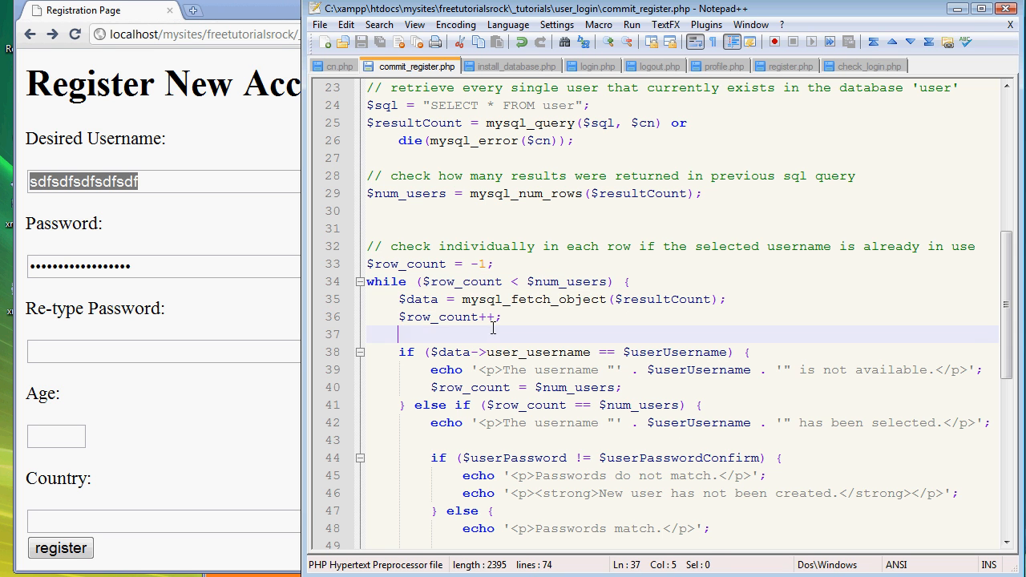
double_click(417, 300)
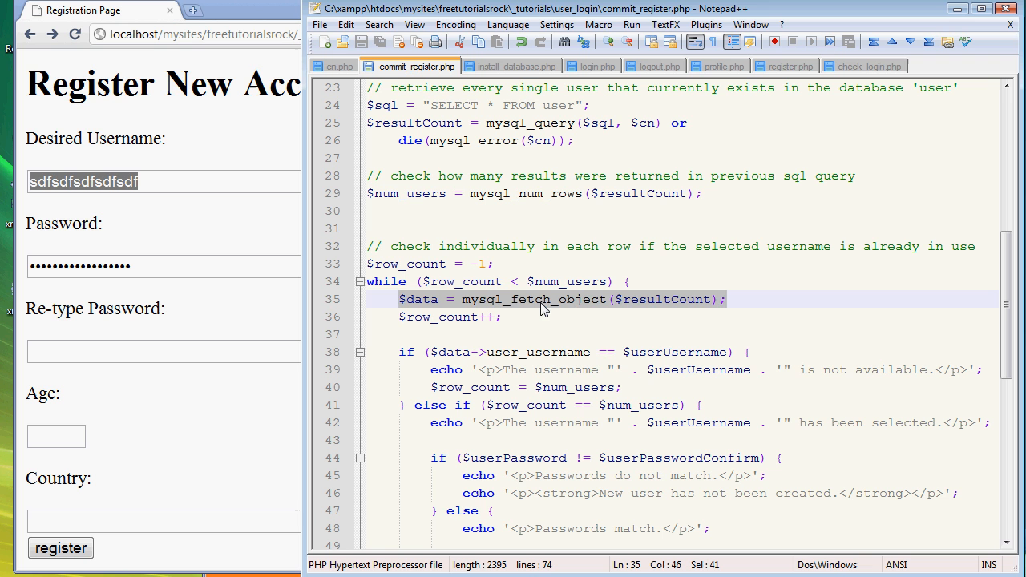
left_click(622, 299)
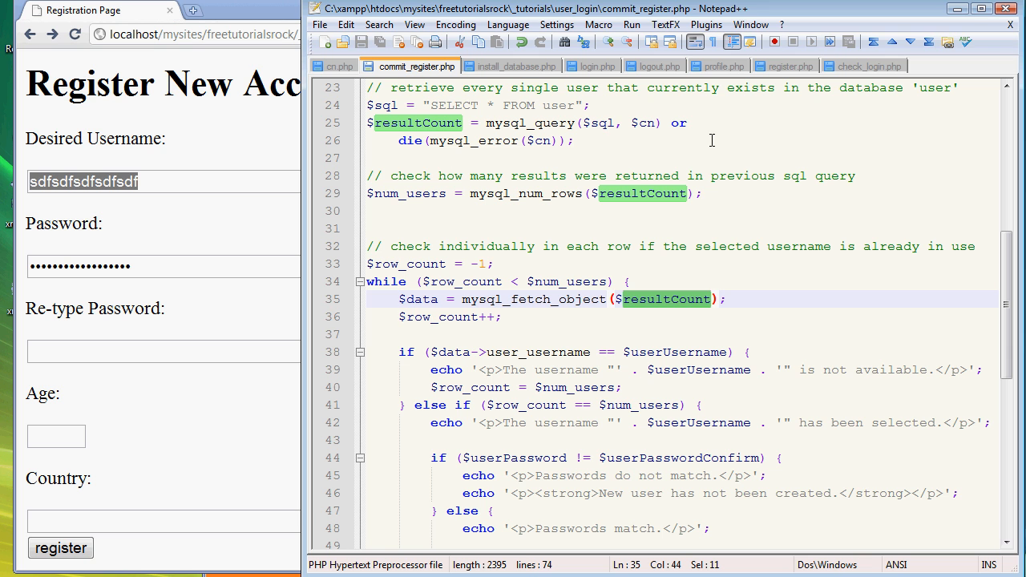
mouse_move(500, 335)
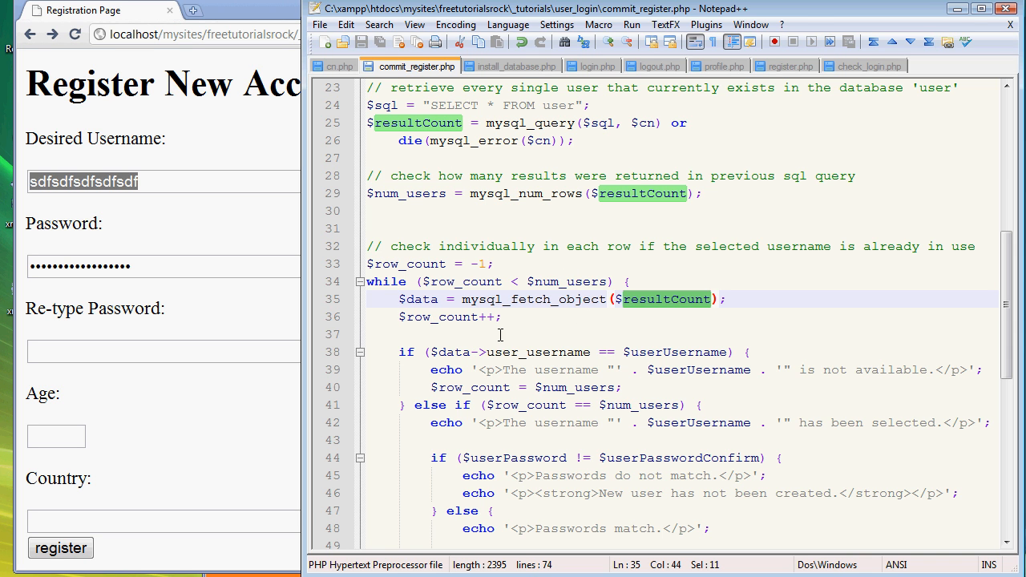
double_click(526, 299)
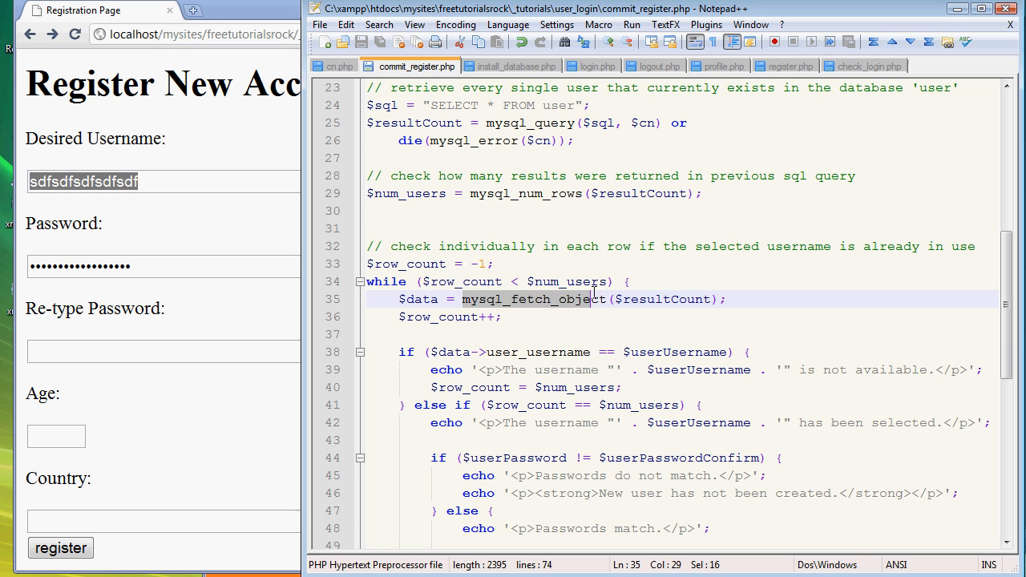
left_click(627, 299)
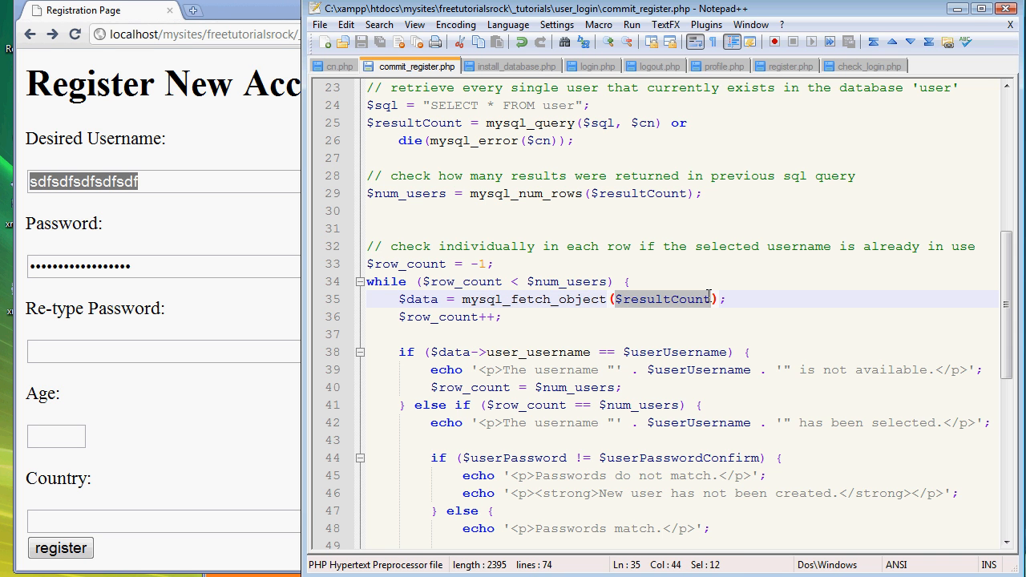
mouse_move(639, 331)
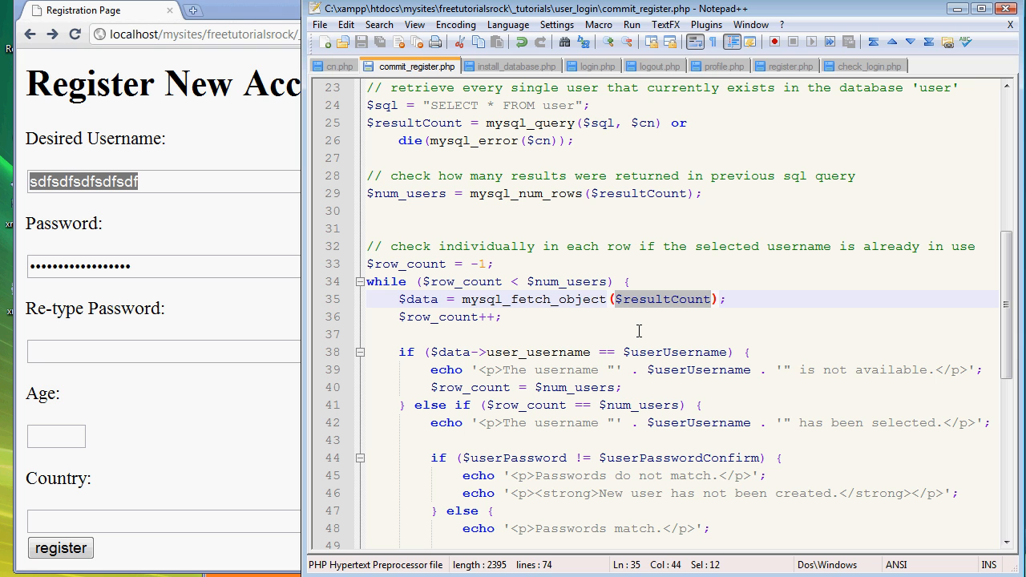
mouse_move(605, 323)
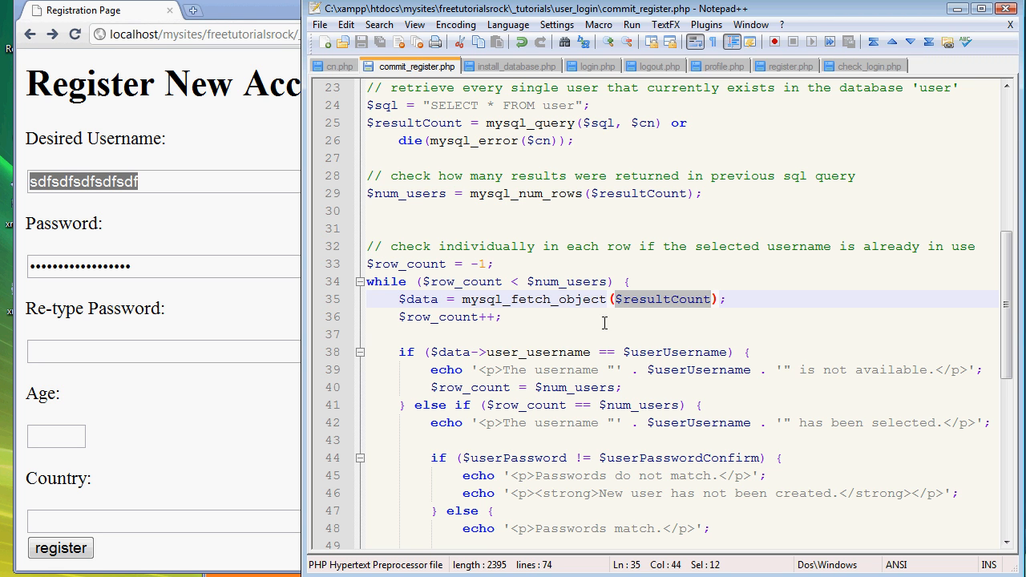
scroll("down", 3)
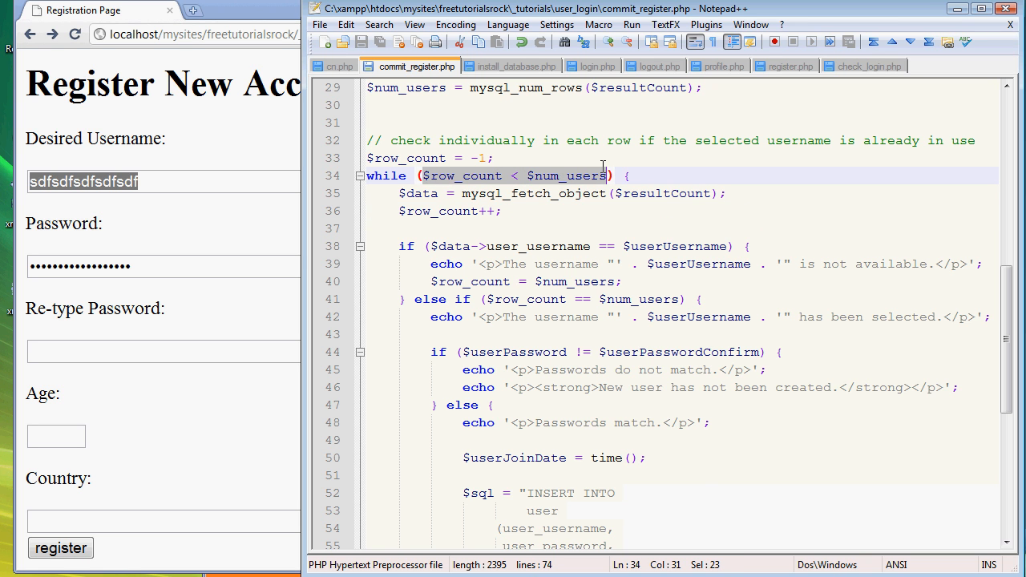
left_click(610, 176)
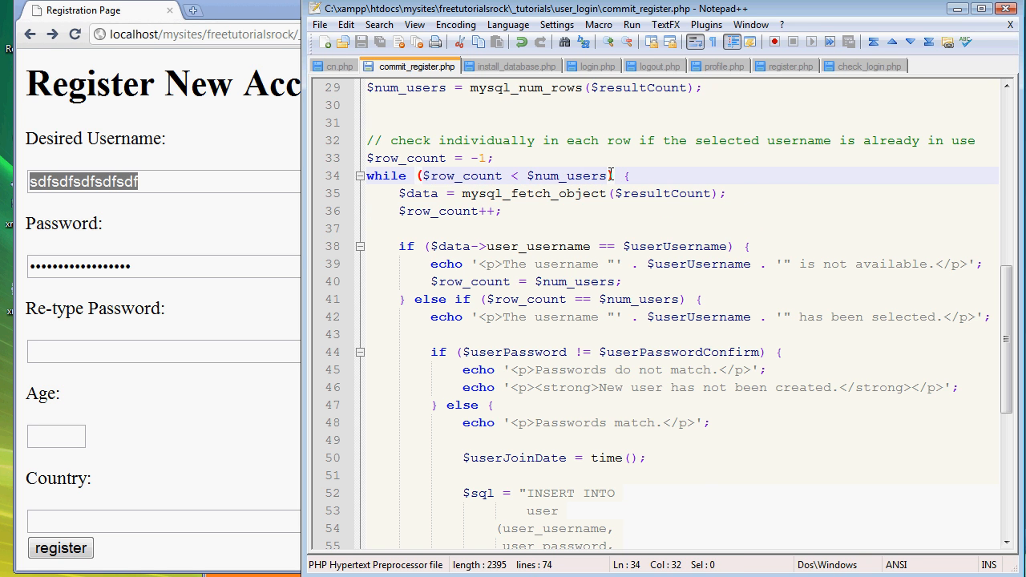
mouse_move(598, 176)
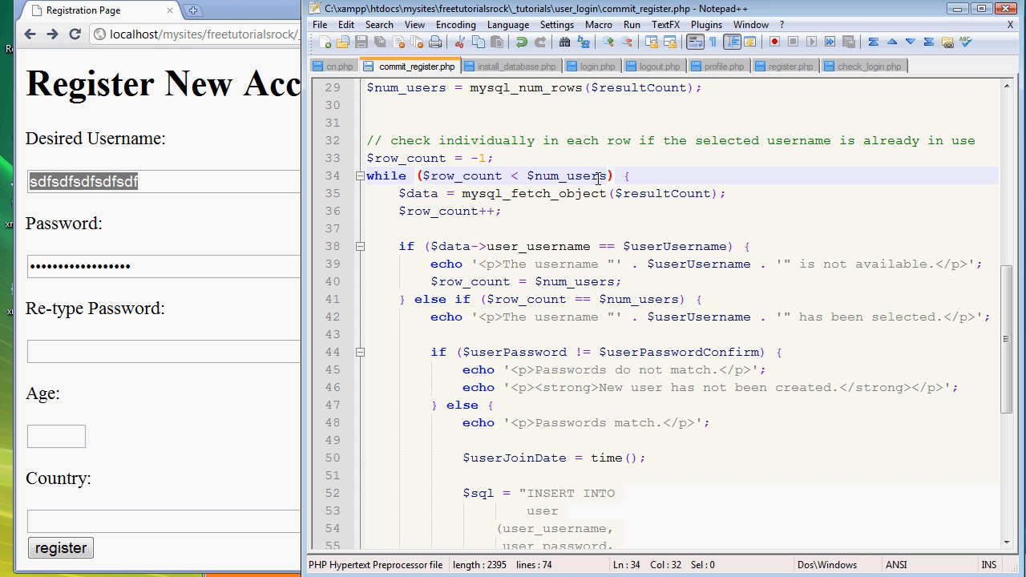
mouse_move(518, 203)
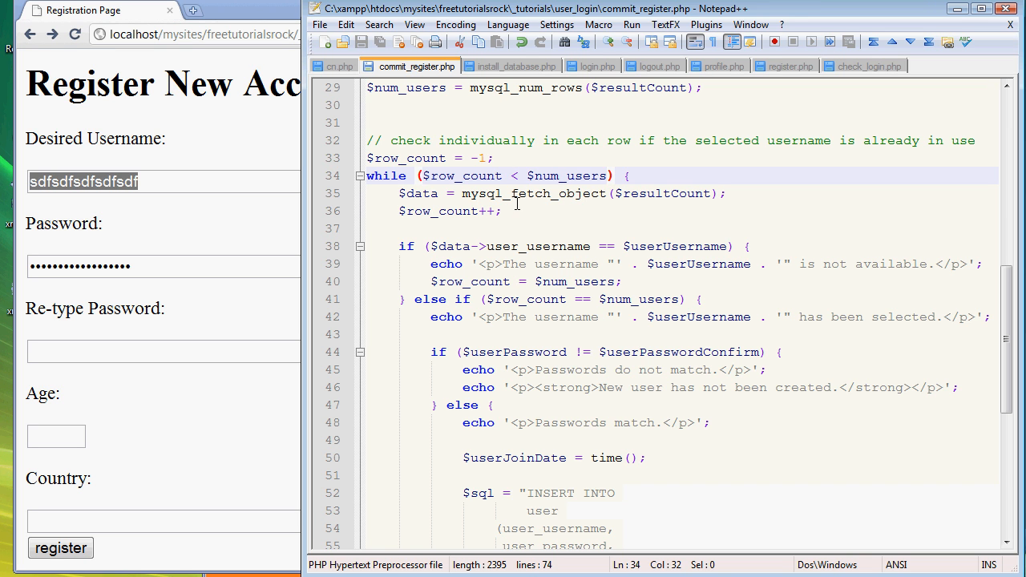